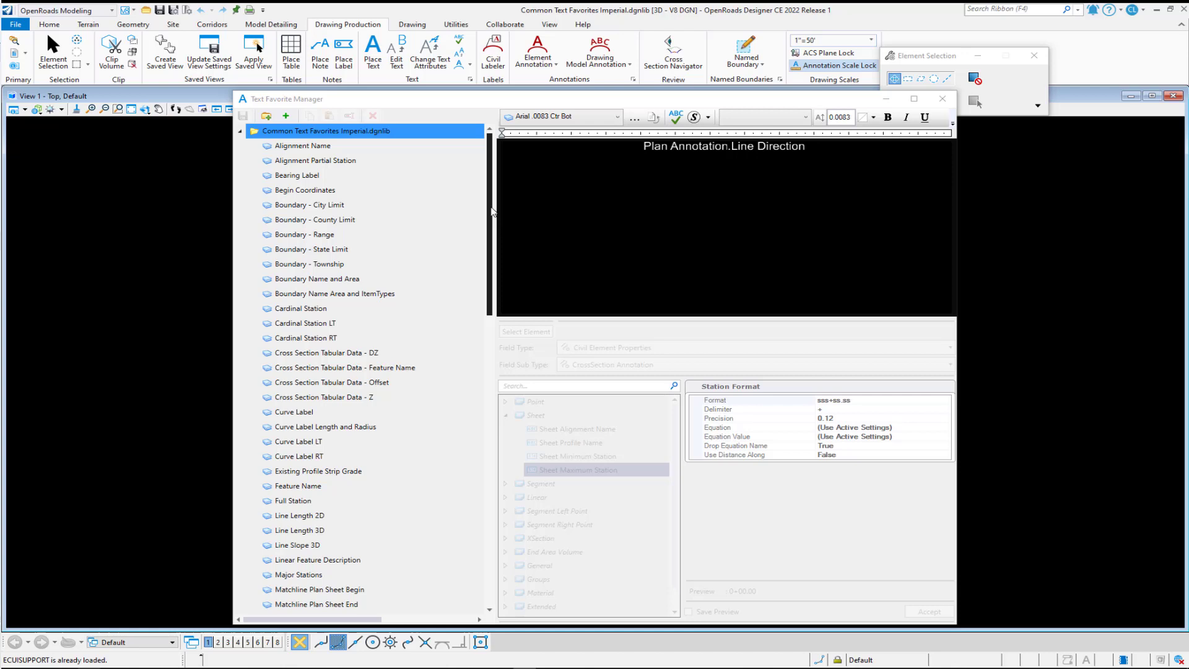
pyautogui.moveTo(491, 213)
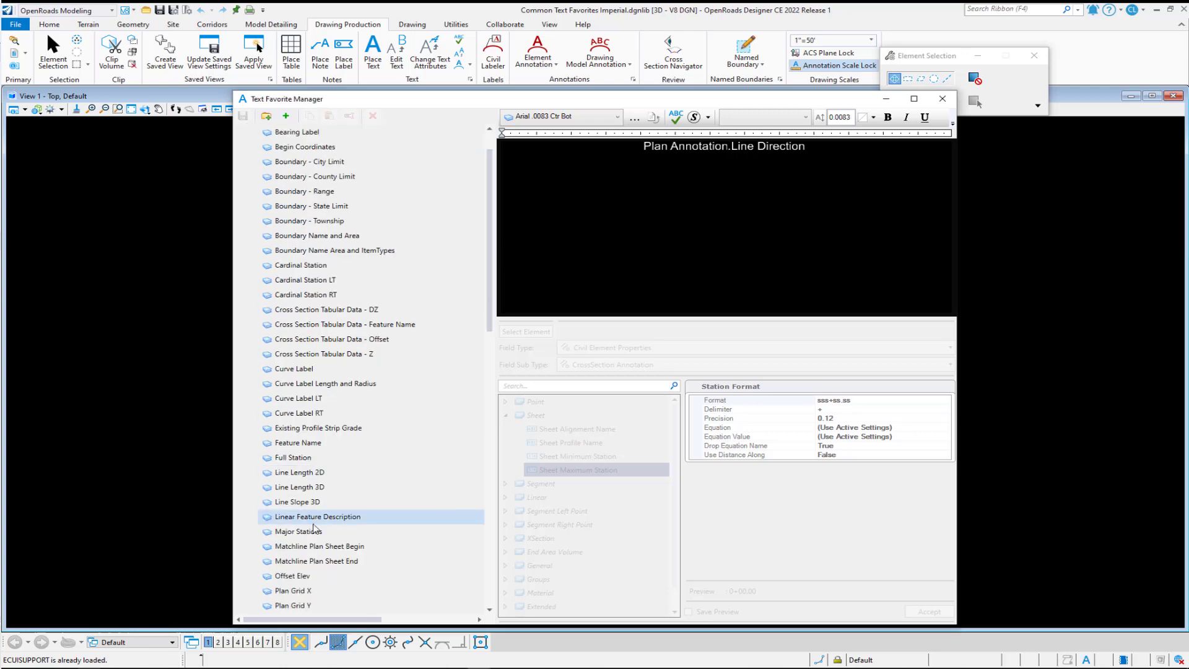
# Step: Inspect the Major Stations favorite's Point Station field, with zero precision and a 0+00 preview
pyautogui.click(298, 531)
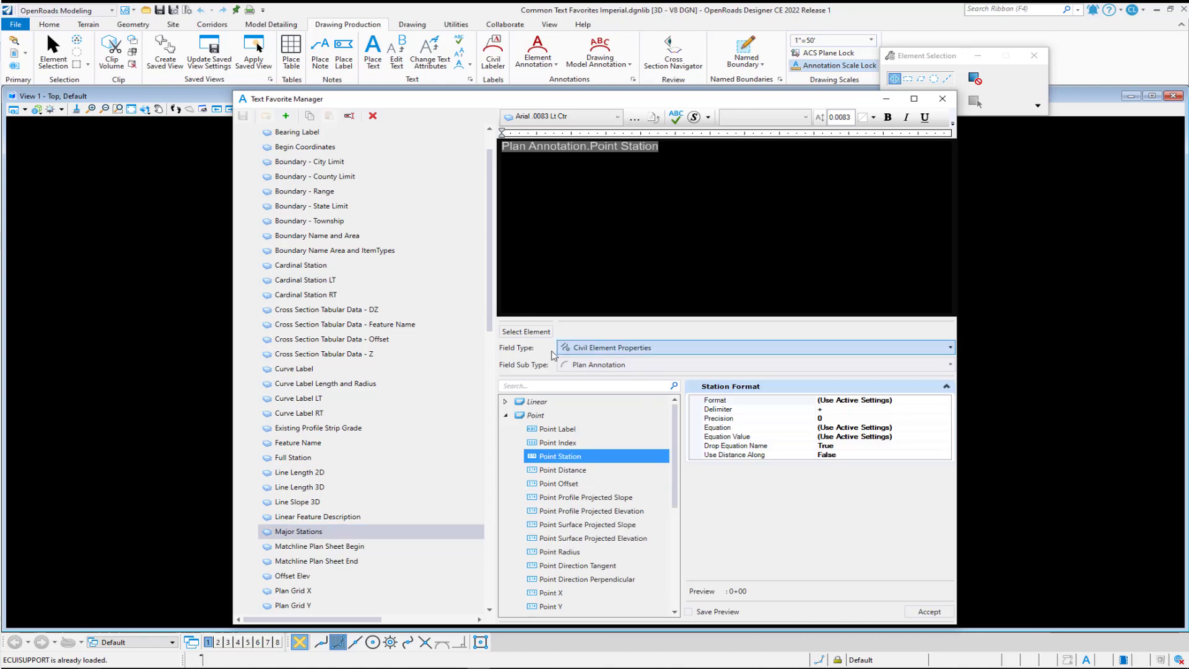
pyautogui.moveTo(643, 354)
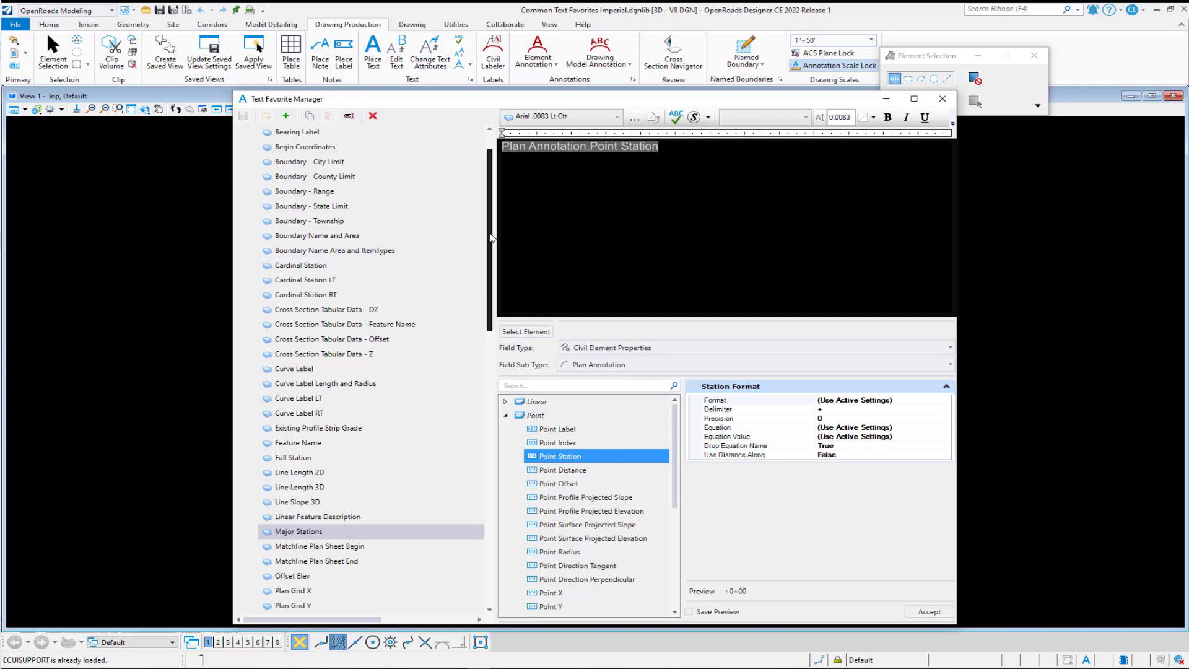
# Step: Create the 'Plan - Sta Off Prof Elev' favorite with the Arial .0083 Lt Ctr text style
pyautogui.click(327, 131)
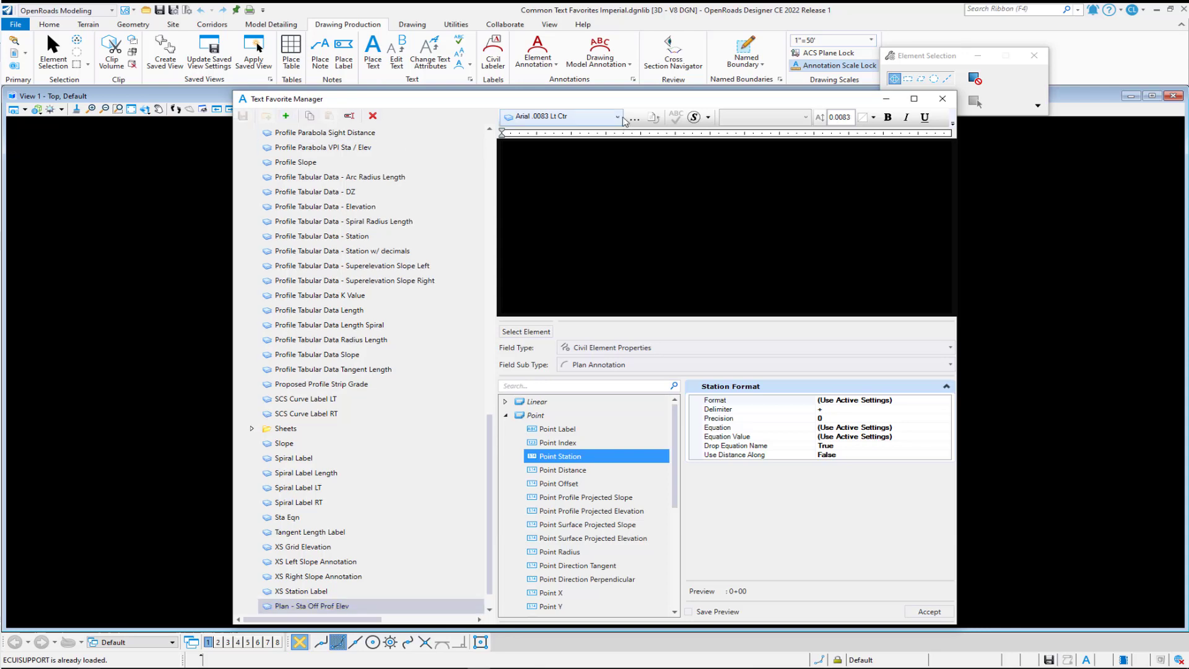
pyautogui.click(618, 117)
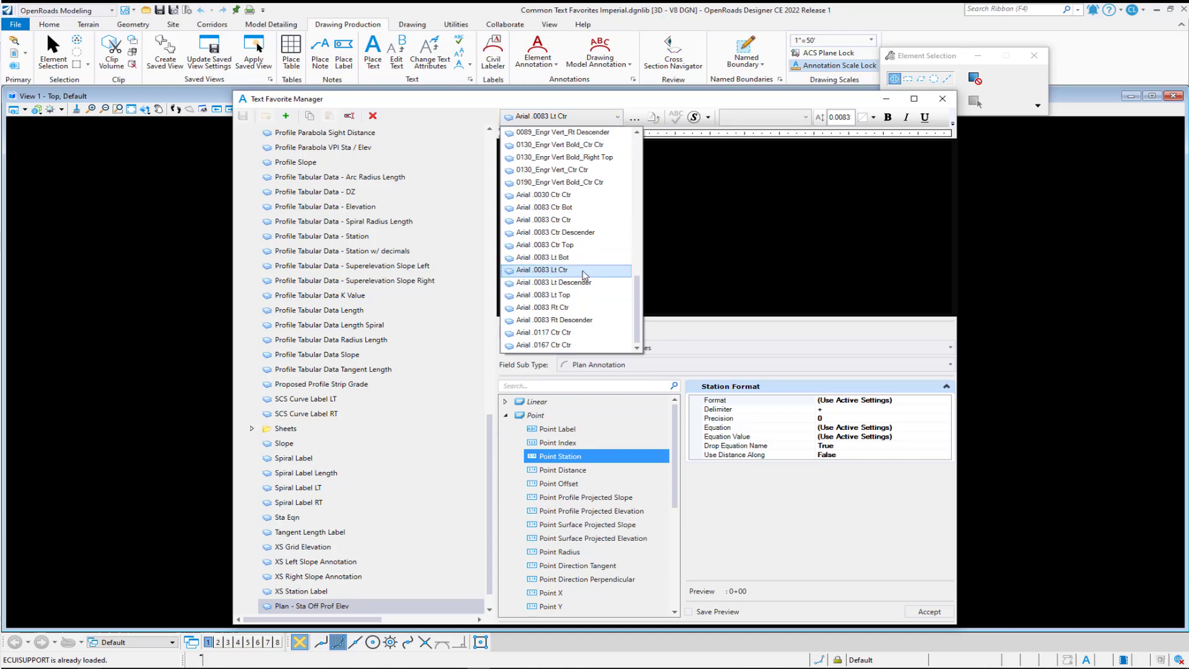
pyautogui.click(544, 269)
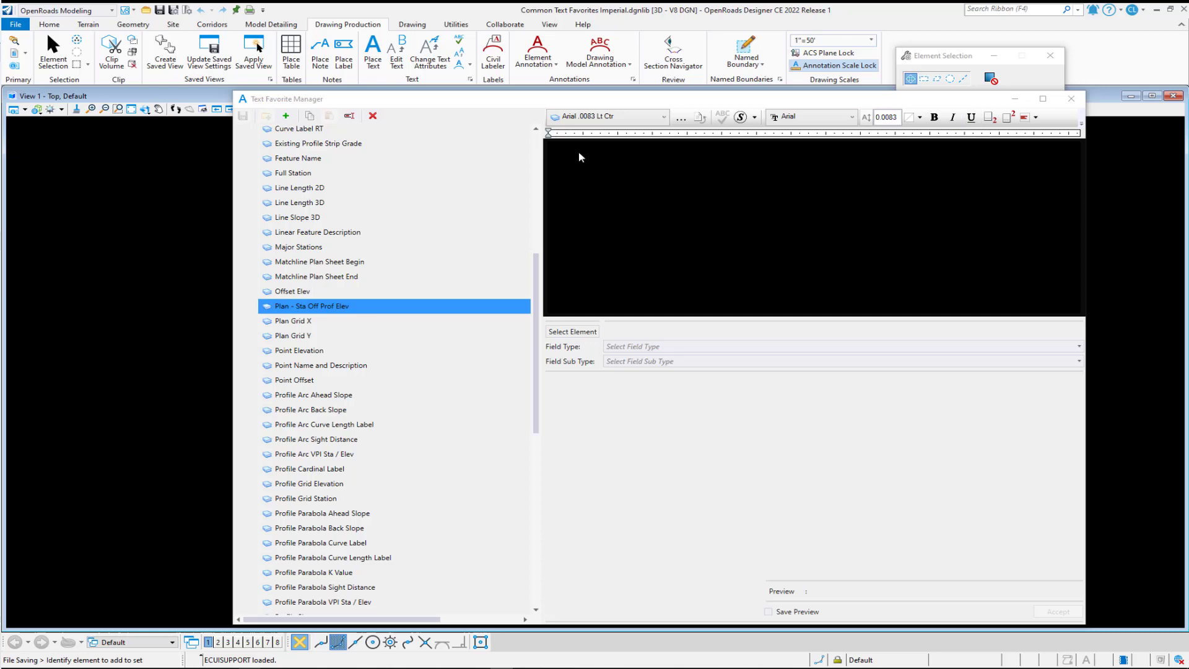
pyautogui.moveTo(634, 287)
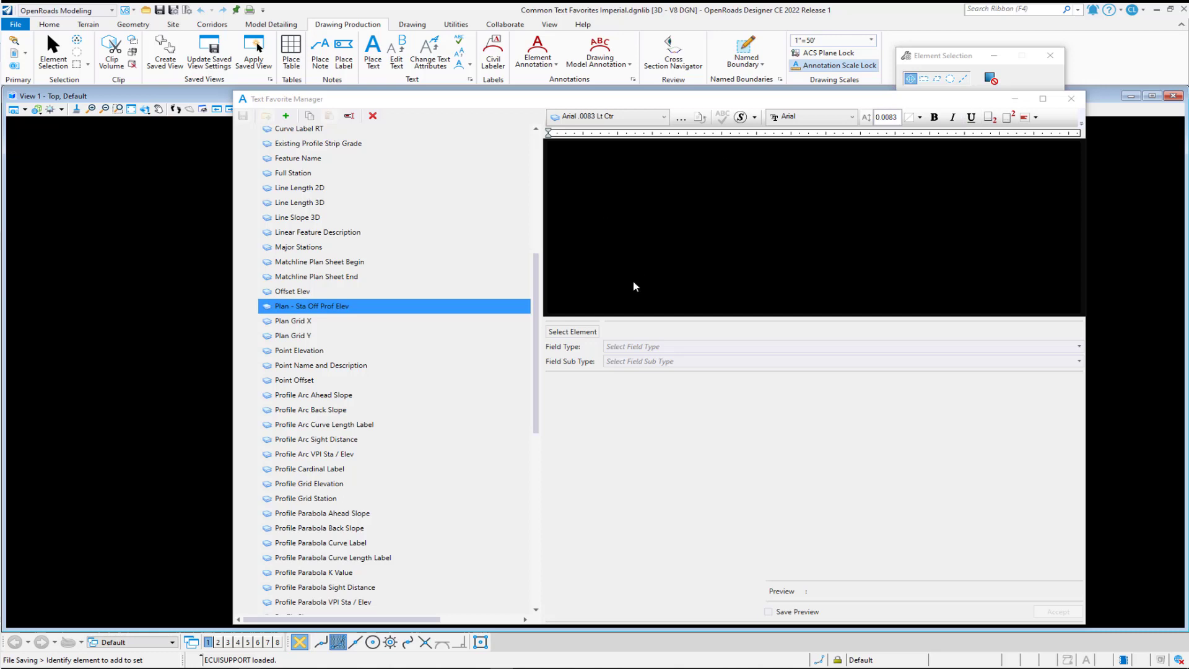
# Step: Bind the field to Civil Element Properties > Annotation > Linear > Plan Annotation > Point Station
pyautogui.click(840, 347)
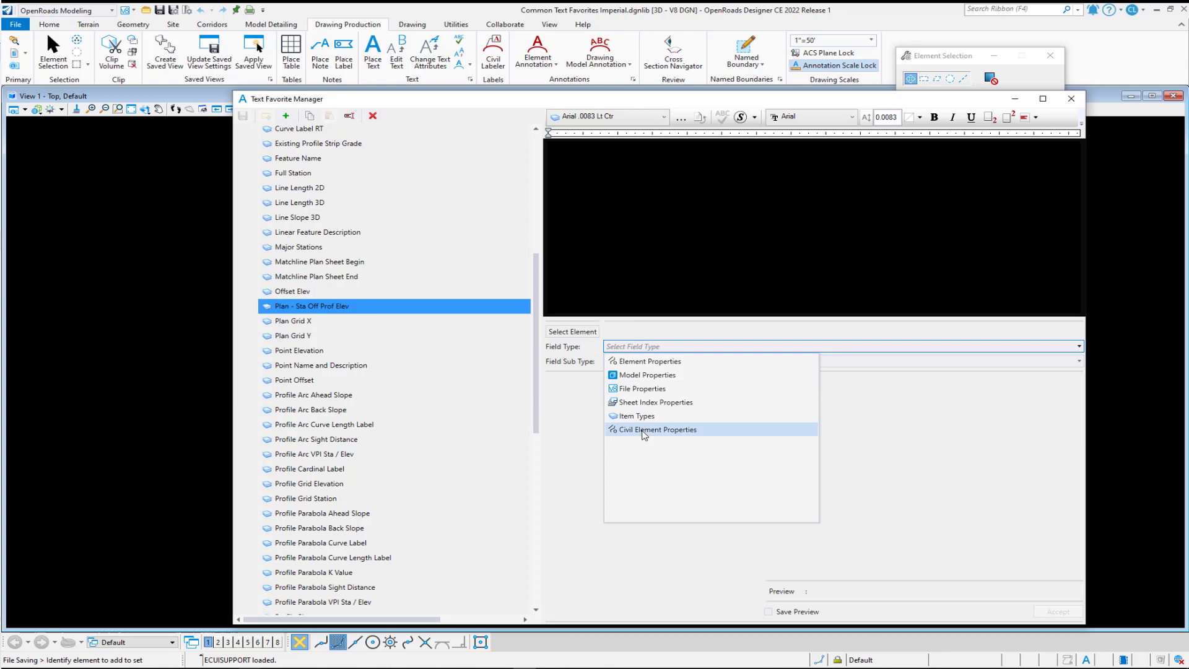
pyautogui.click(657, 429)
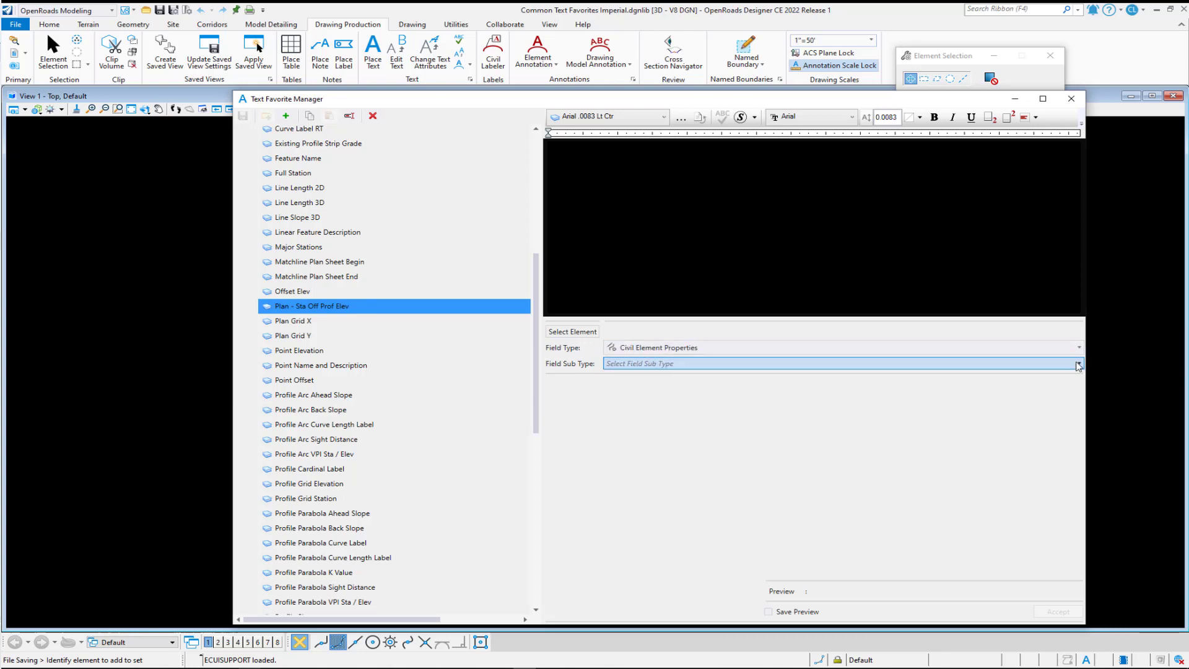
pyautogui.click(1075, 364)
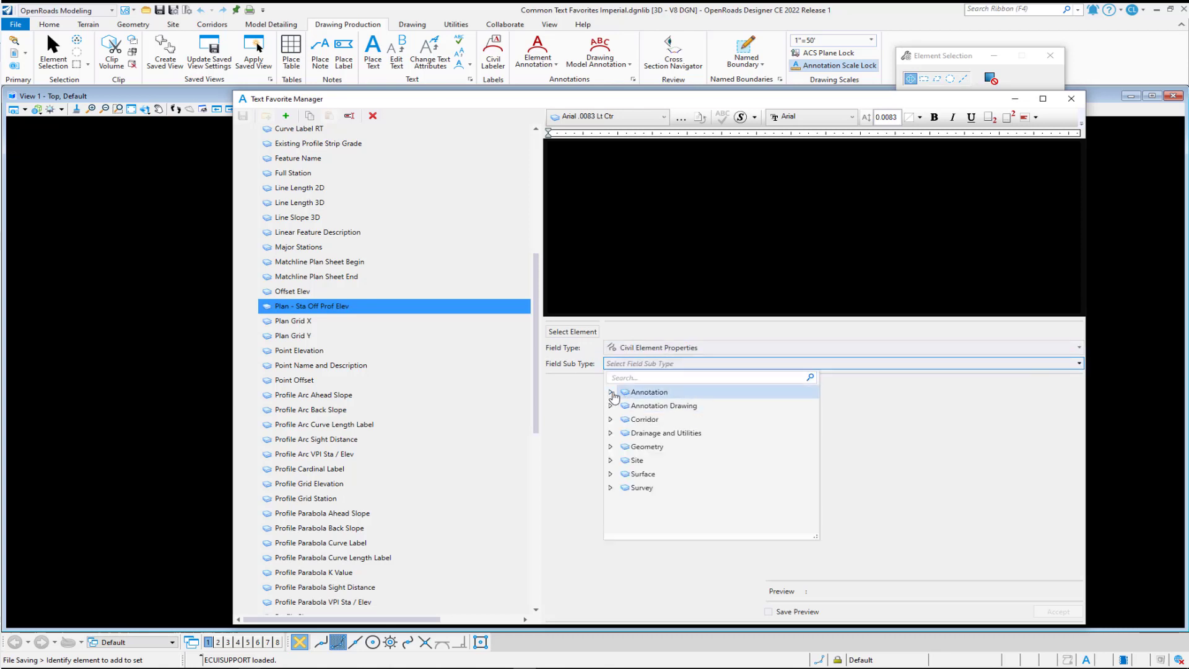
pyautogui.click(611, 392)
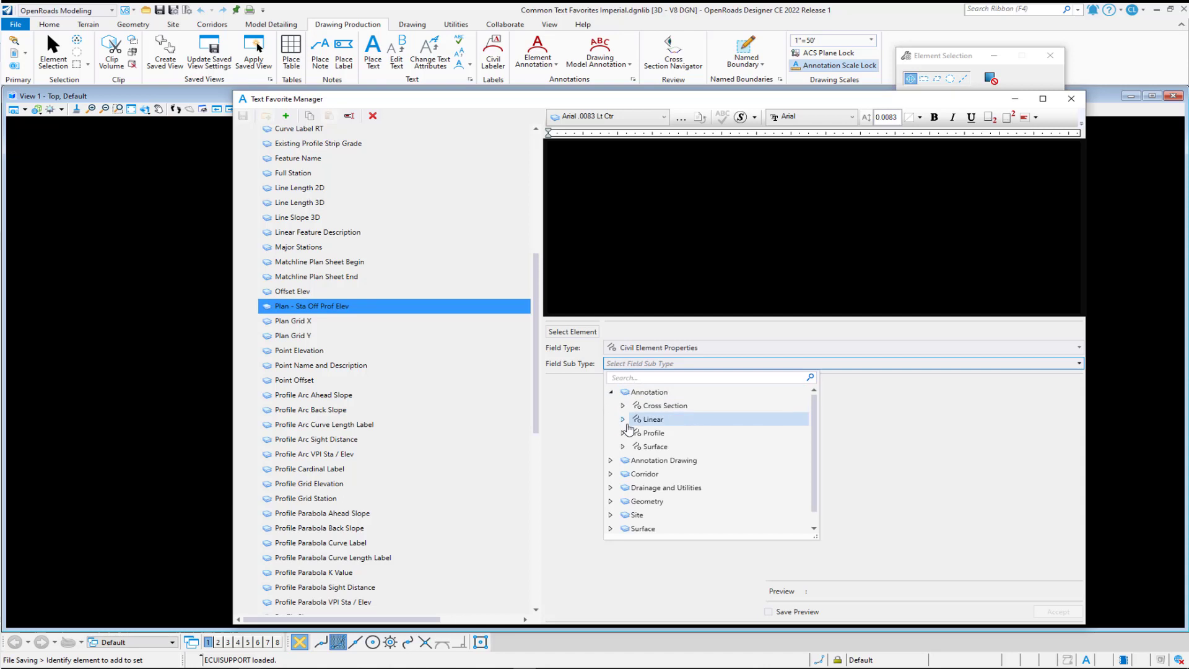
pyautogui.click(622, 419)
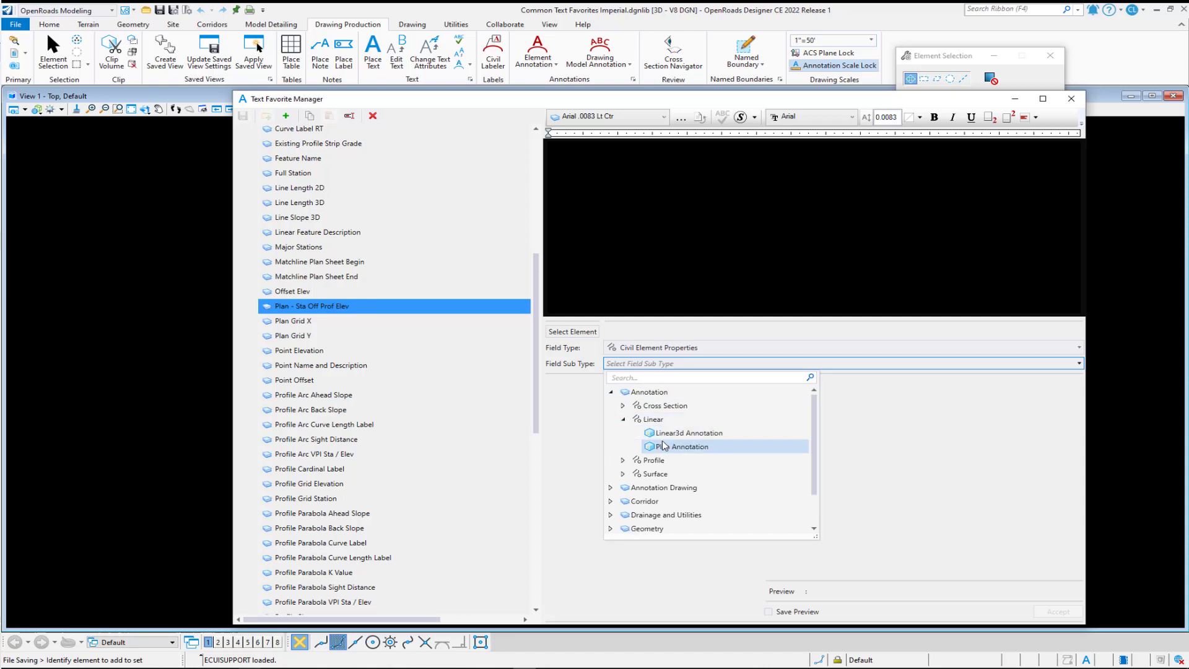
pyautogui.click(683, 446)
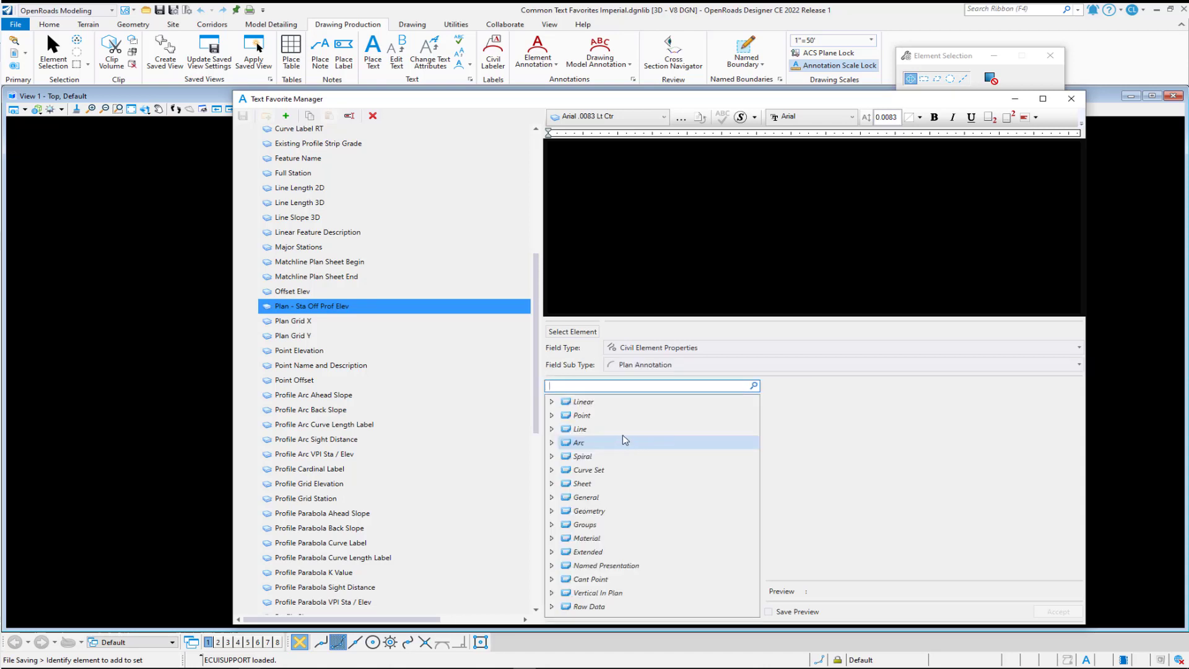
pyautogui.click(551, 415)
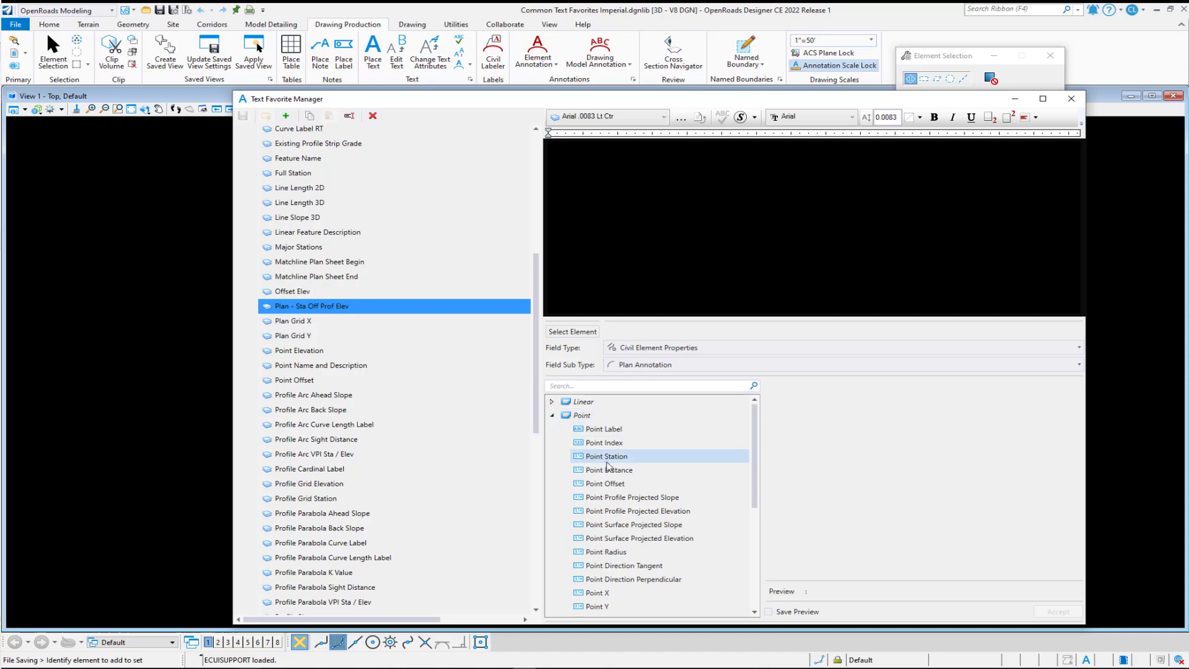
pyautogui.click(606, 455)
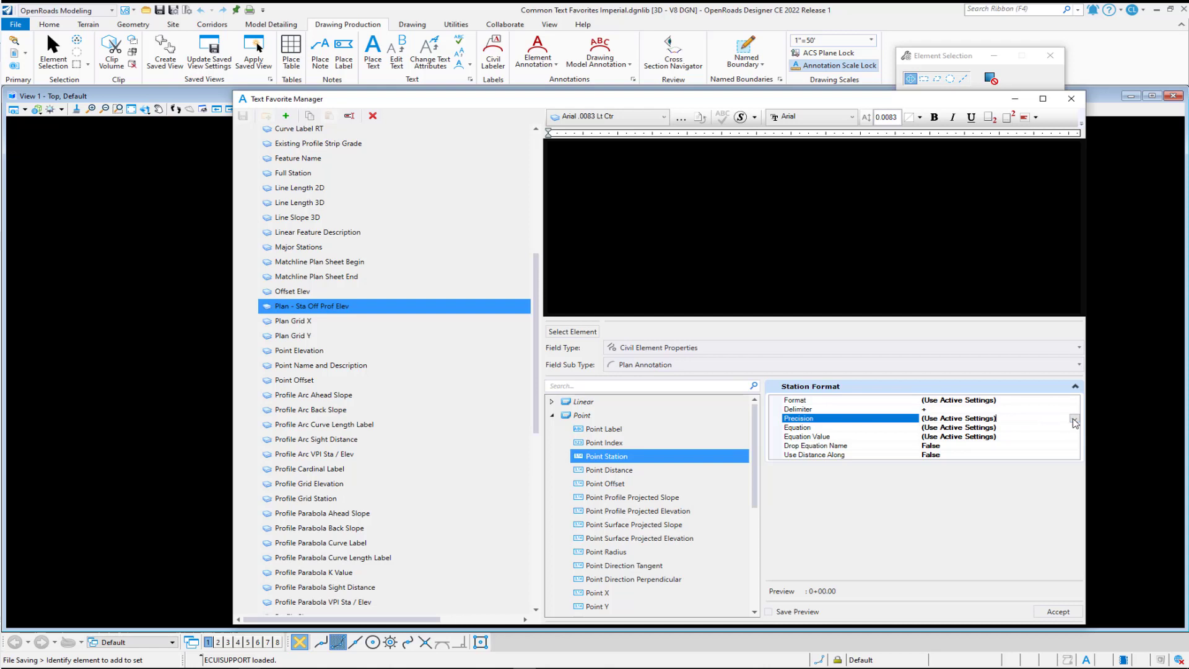
# Step: Format the station with two-decimal precision, Drop Equation Name true, and sss+ss.ss format
pyautogui.click(1074, 418)
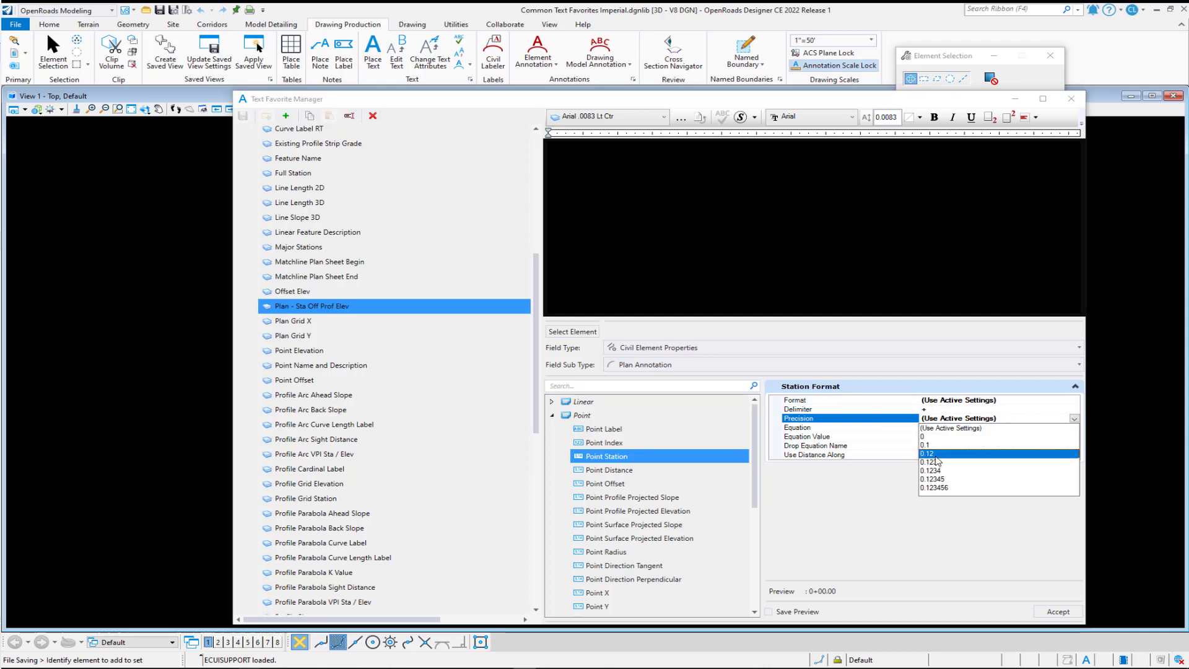
pyautogui.click(926, 454)
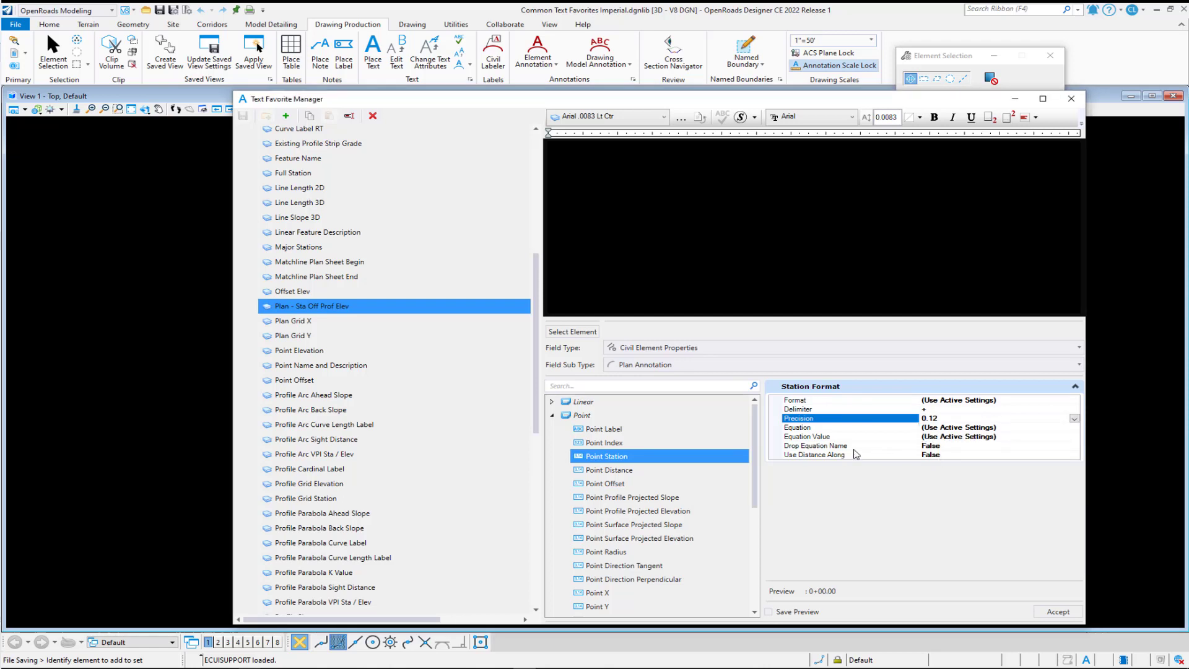
pyautogui.click(814, 445)
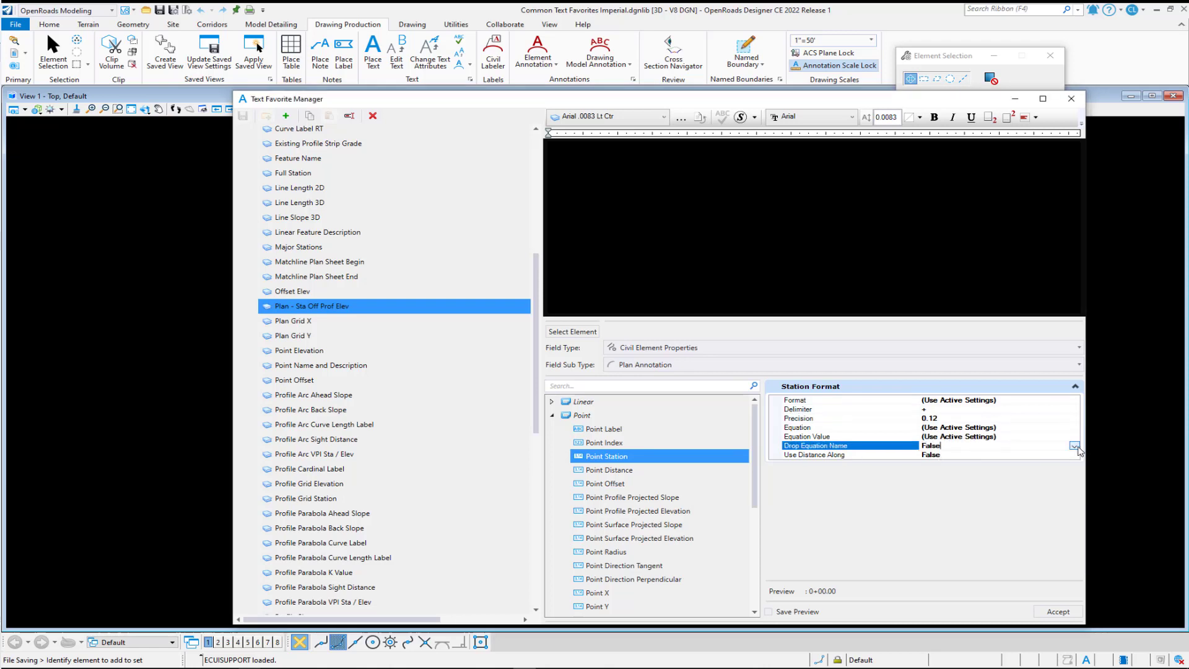
pyautogui.click(1073, 446)
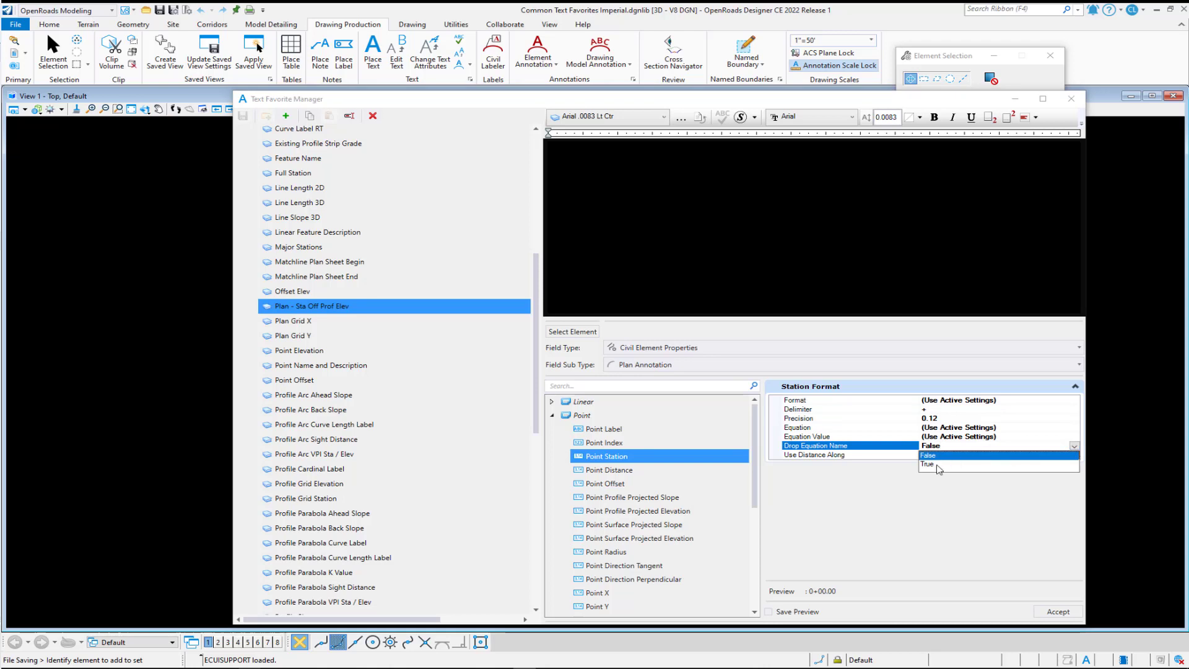
pyautogui.click(928, 464)
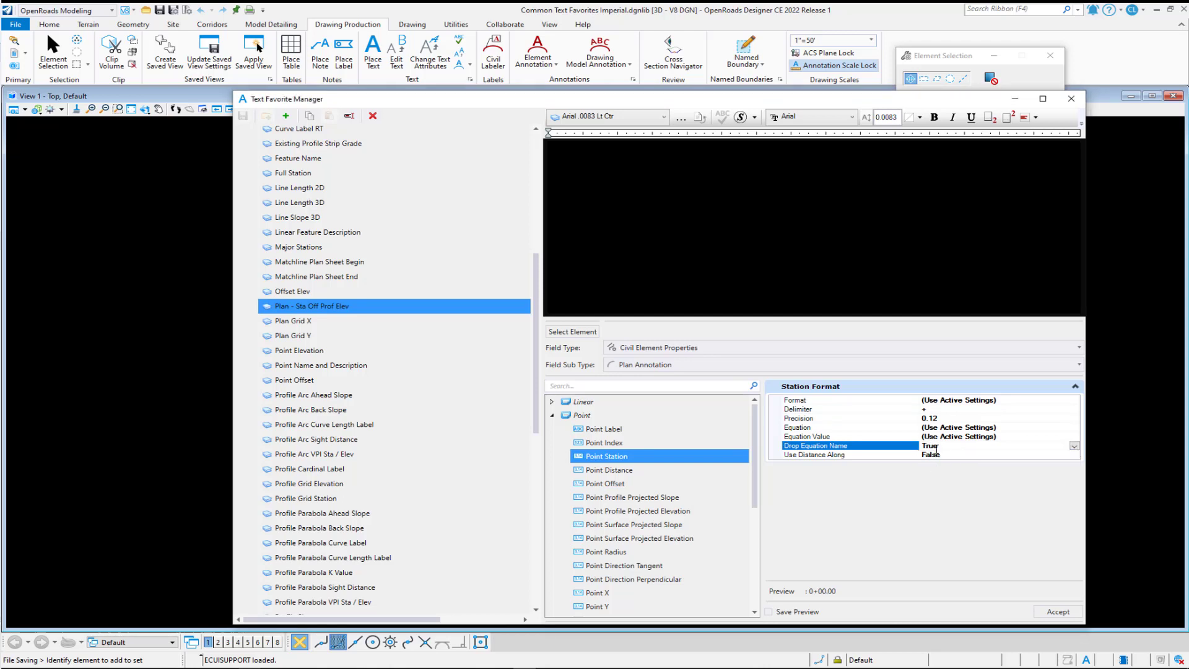
pyautogui.moveTo(938, 459)
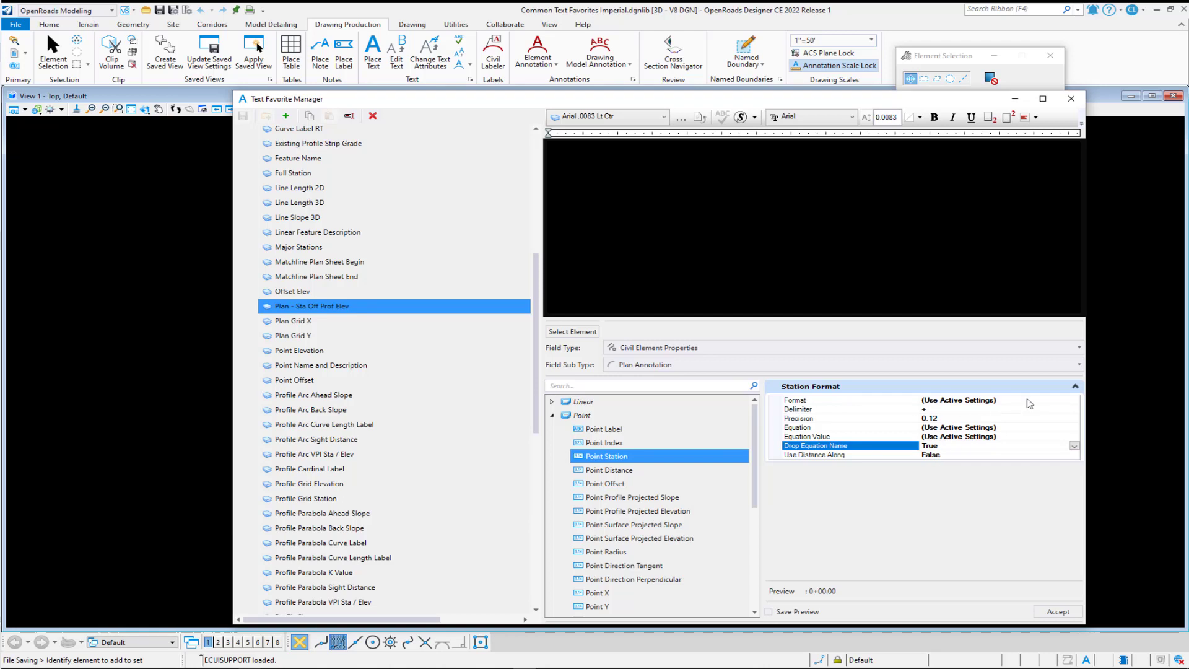
pyautogui.click(1074, 401)
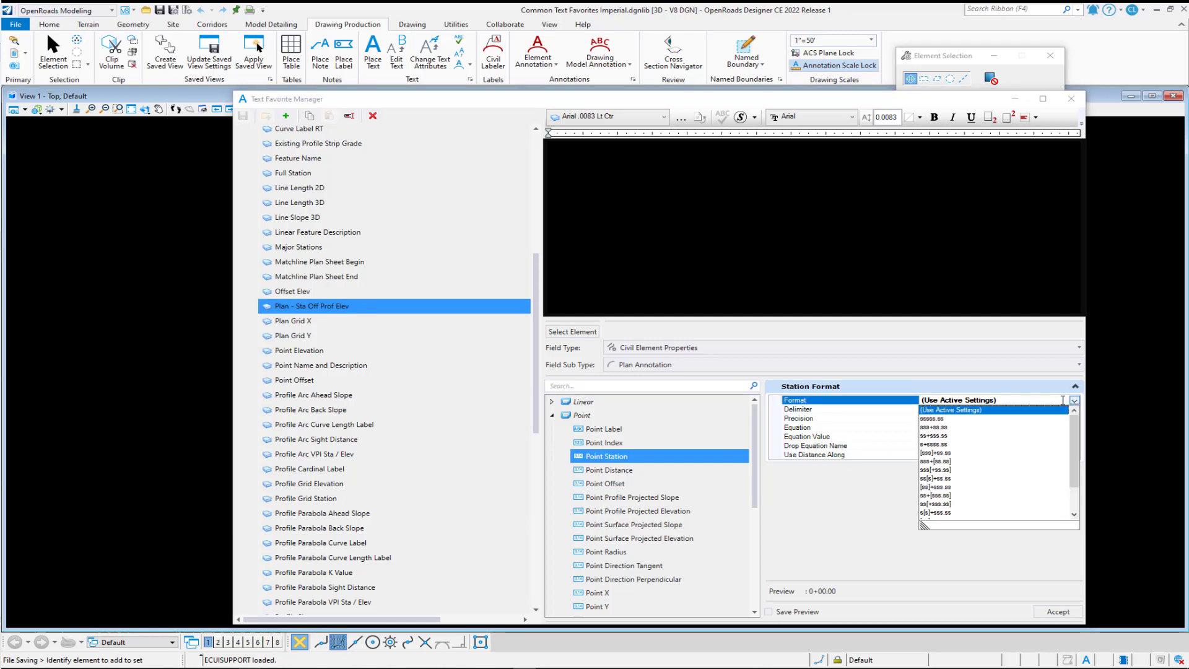
pyautogui.moveTo(962, 423)
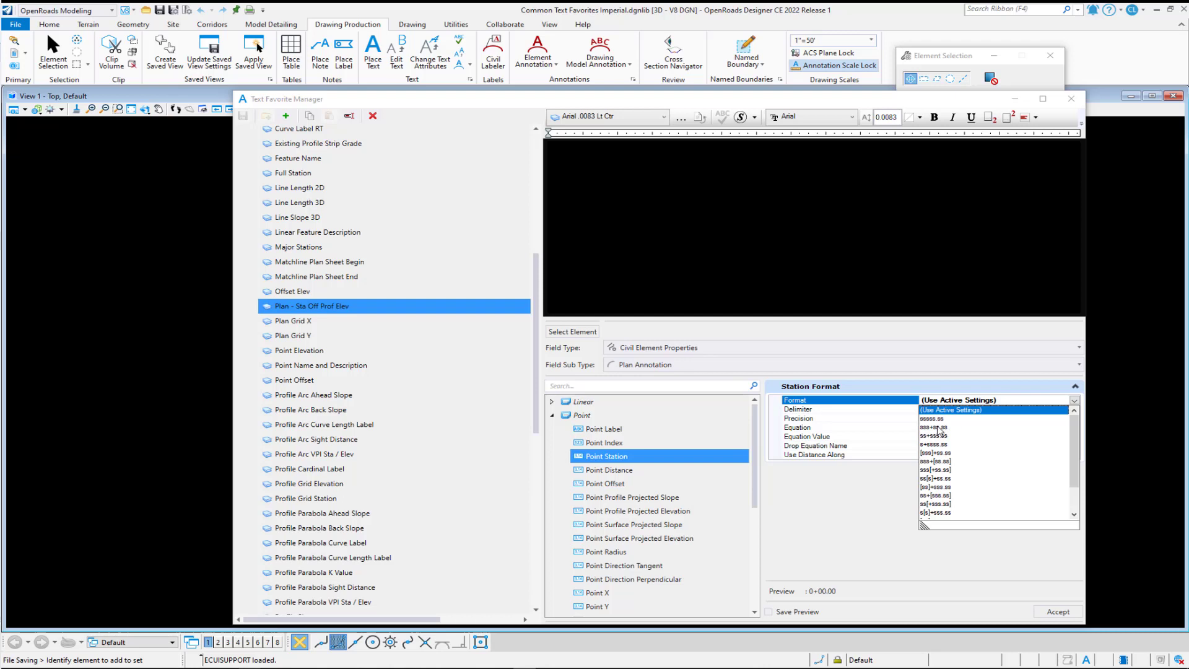
pyautogui.click(933, 442)
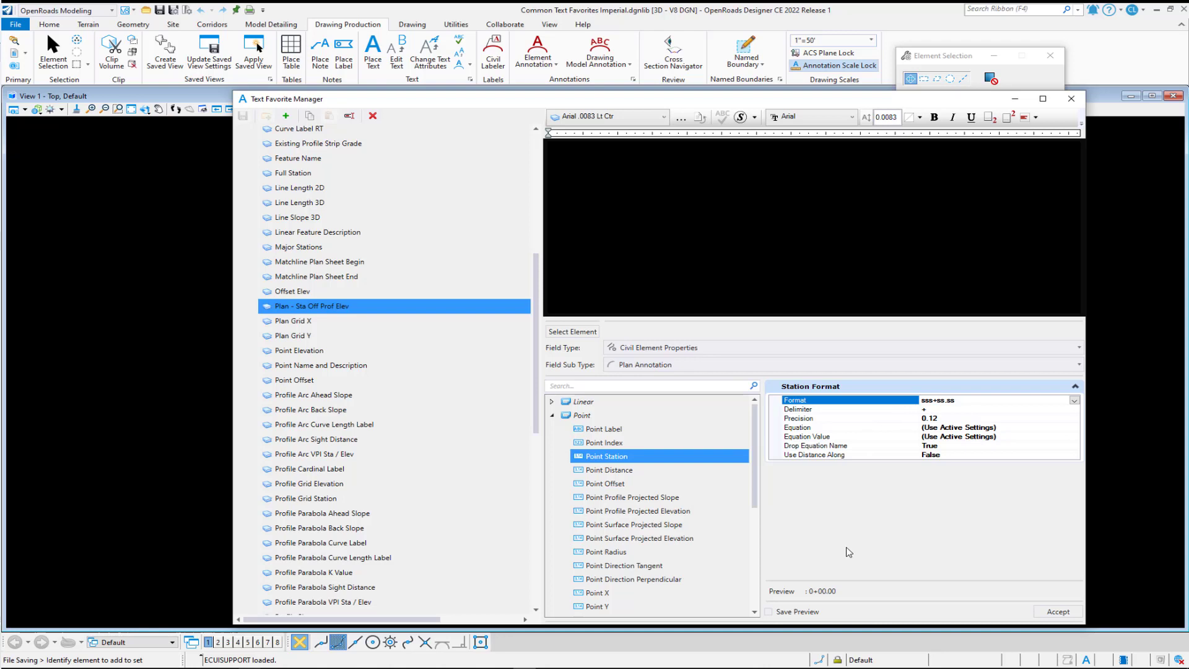
pyautogui.moveTo(807, 432)
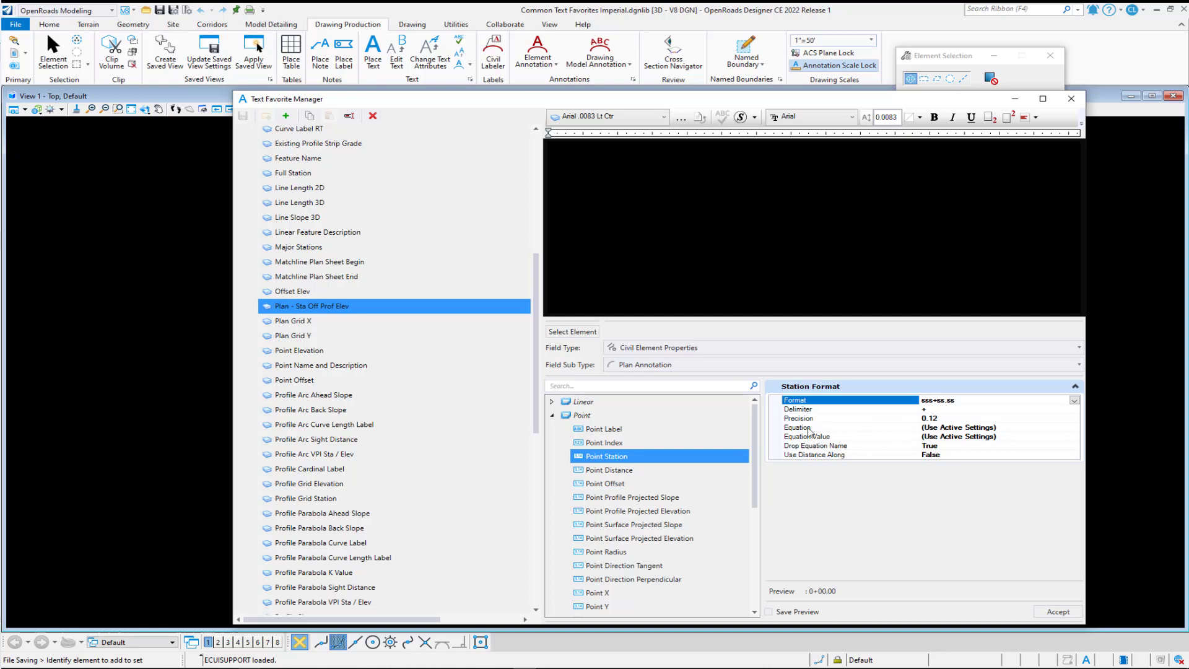
pyautogui.moveTo(811, 438)
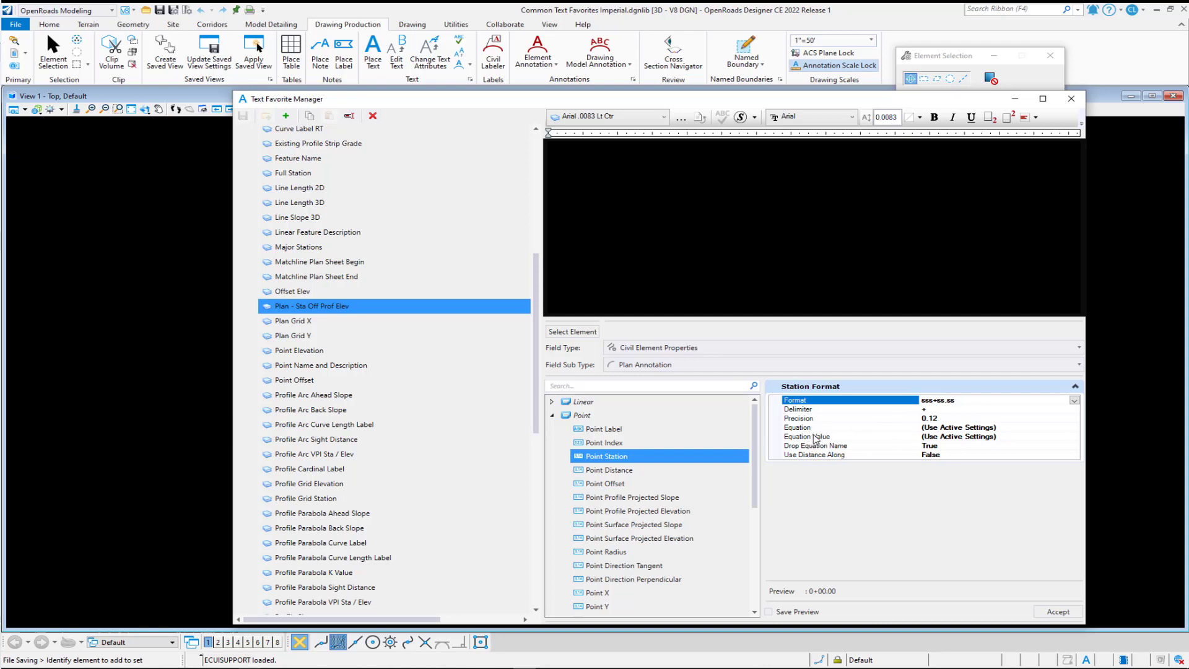
pyautogui.moveTo(944, 440)
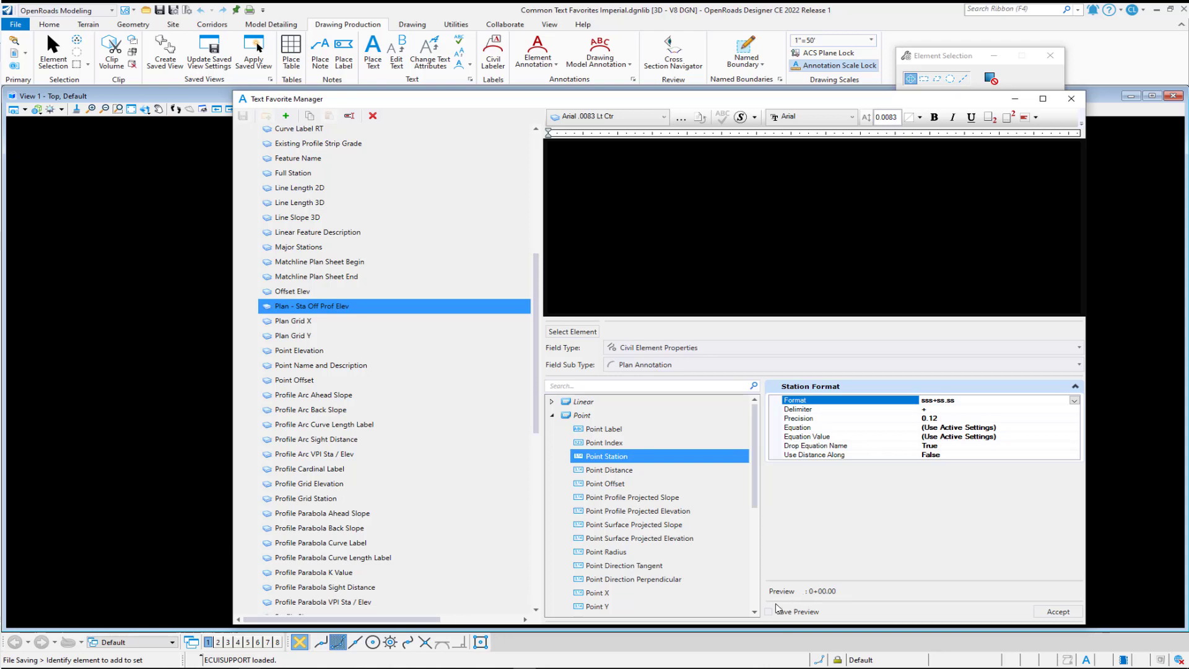
# Step: Insert the station field as 'STA. 0+00.00' and start a second line 'OFF.'
pyautogui.click(768, 611)
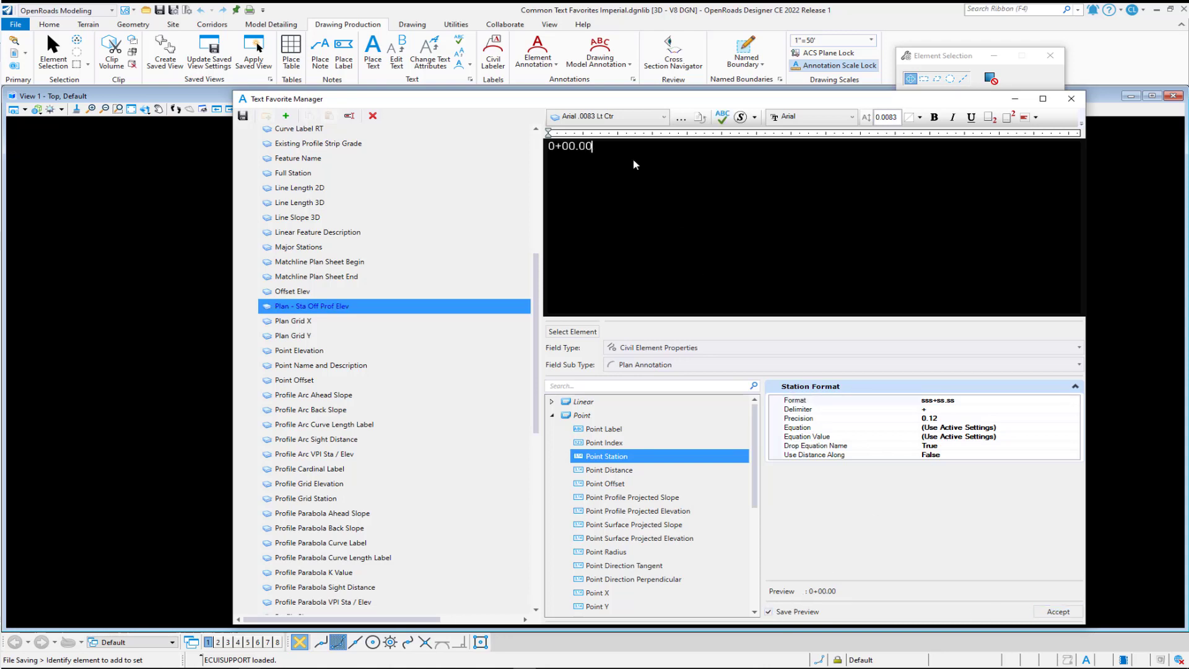
pyautogui.write('STA.')
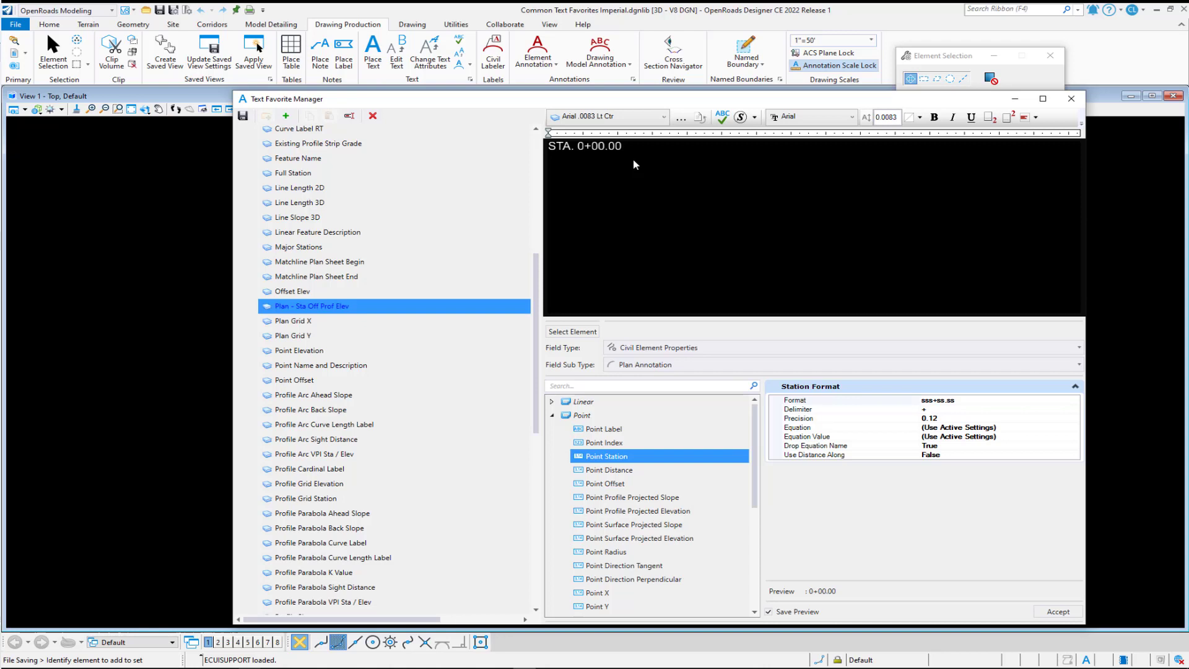
pyautogui.write('OFF')
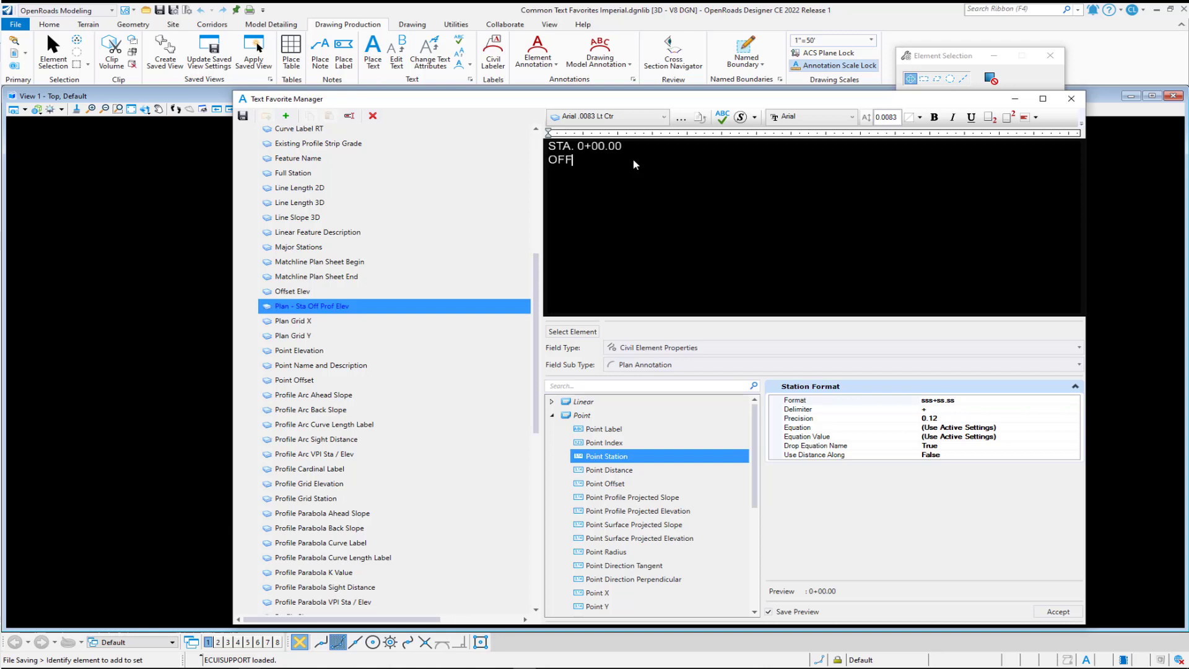
pyautogui.write('.')
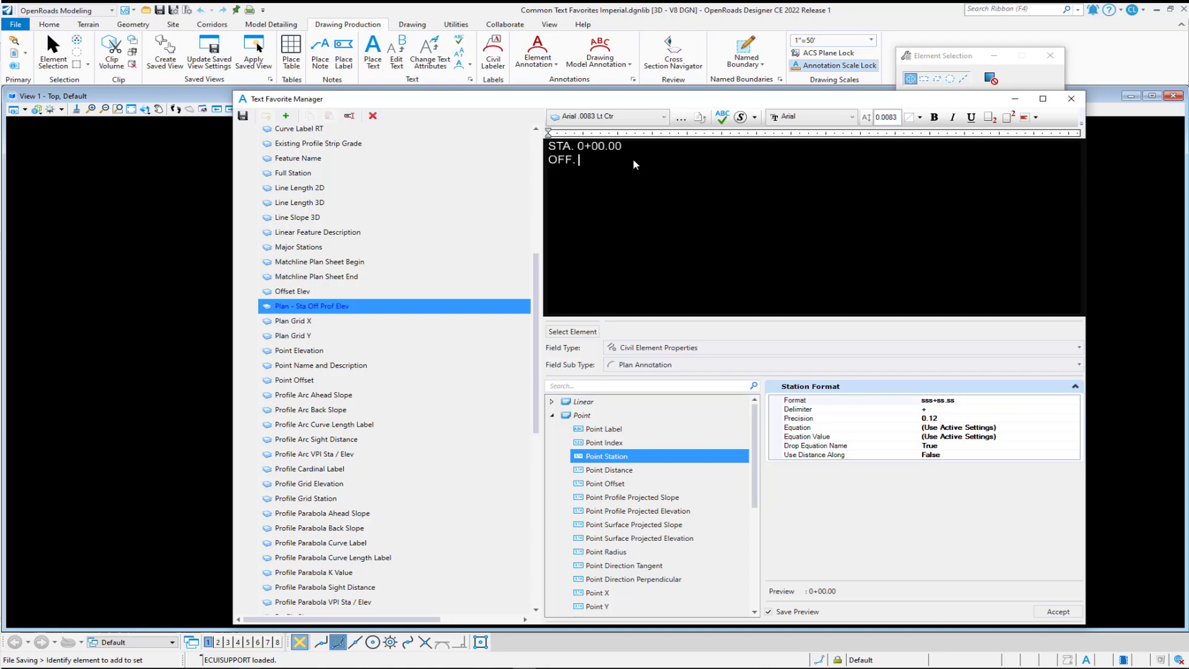
pyautogui.moveTo(649, 212)
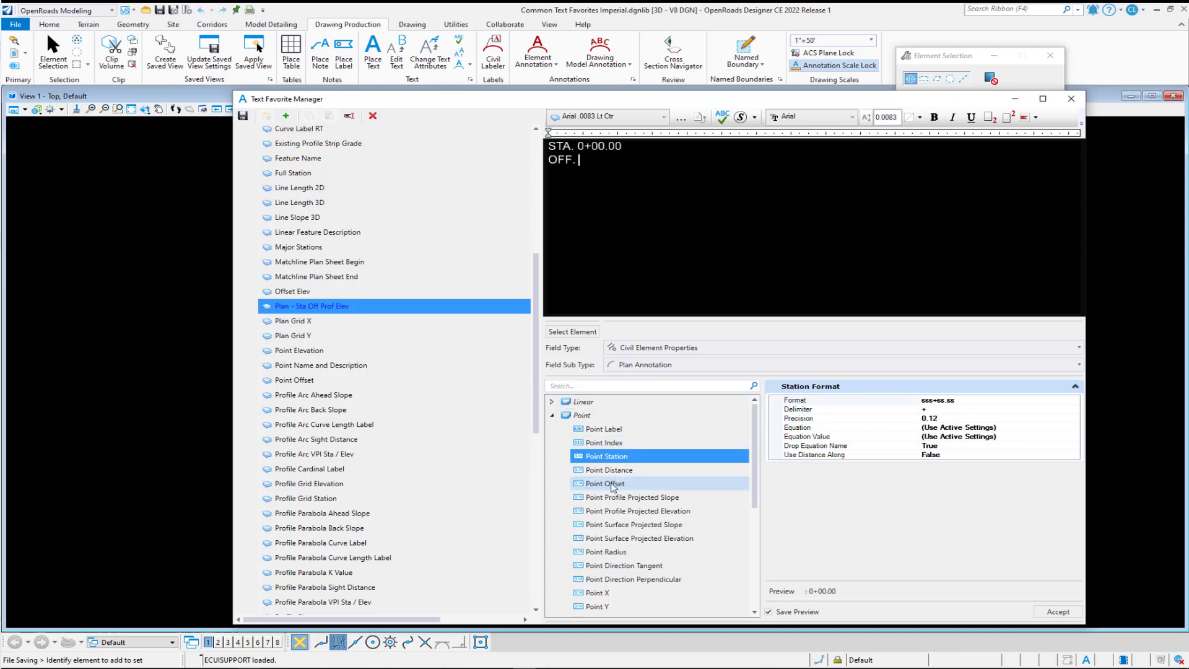
# Step: Select the Point Offset field and set its positive-offset suffix to RT
pyautogui.click(604, 483)
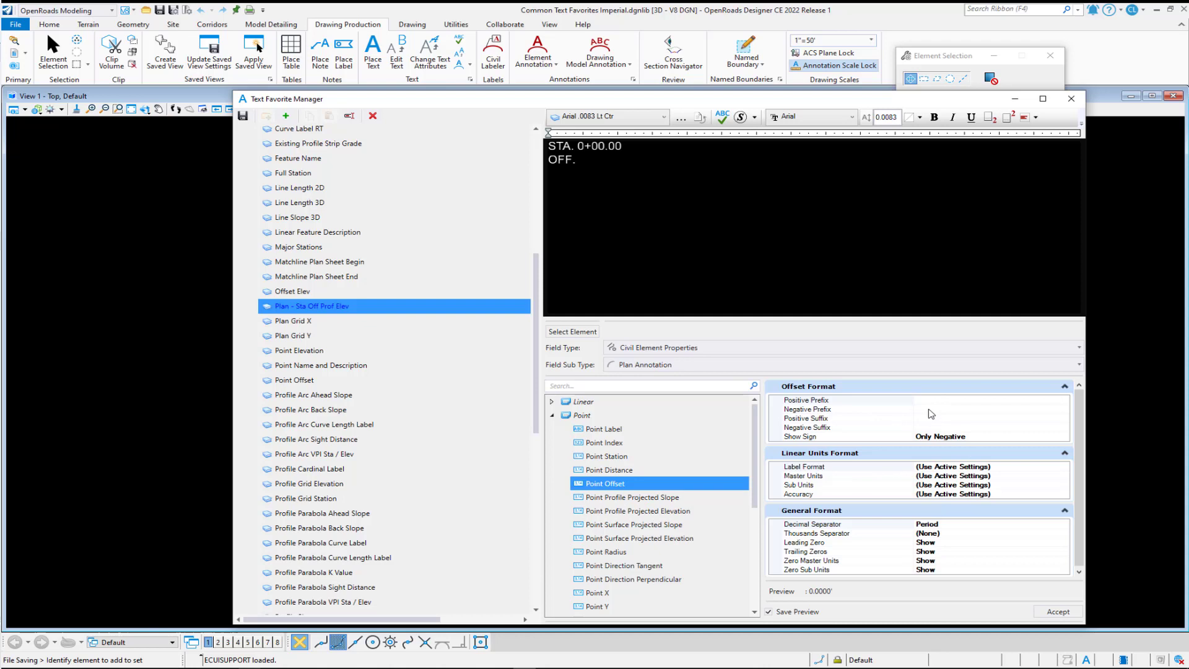
pyautogui.click(808, 409)
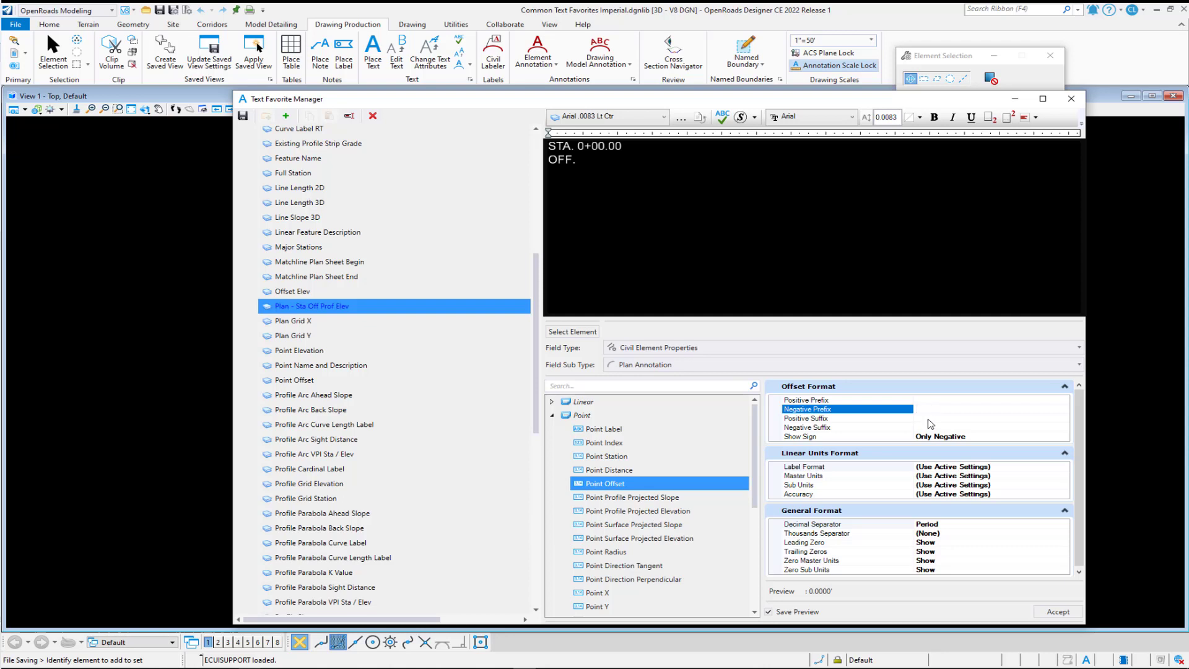
pyautogui.click(806, 418)
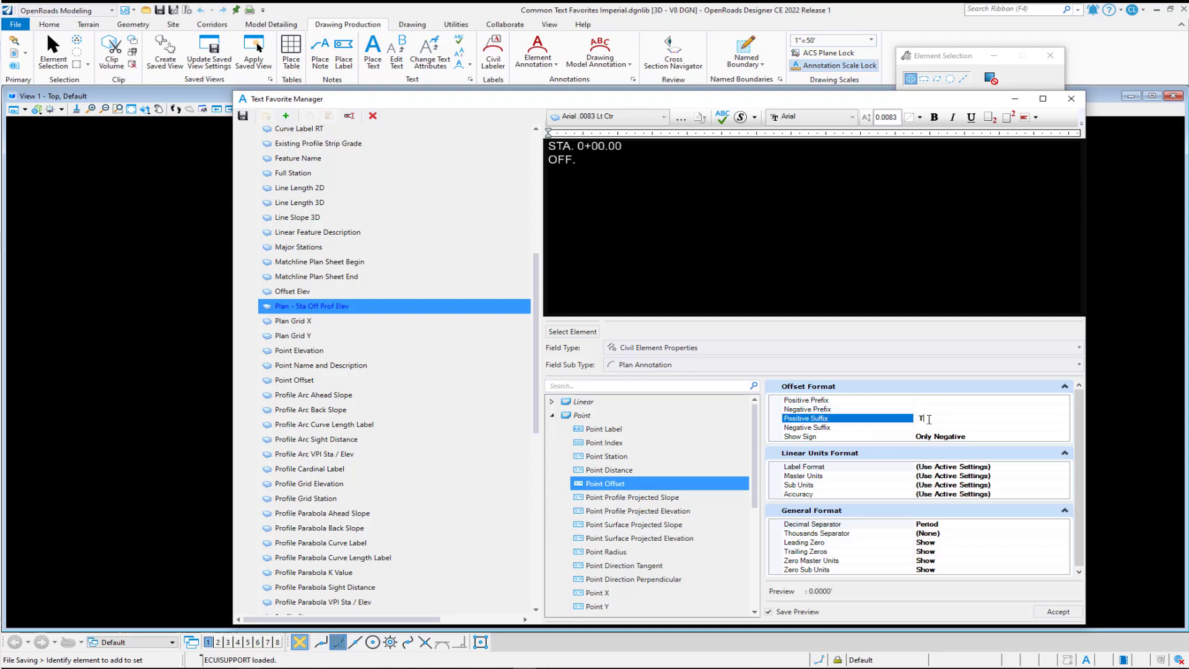
pyautogui.write('RT')
pyautogui.click(990, 427)
pyautogui.write('LT')
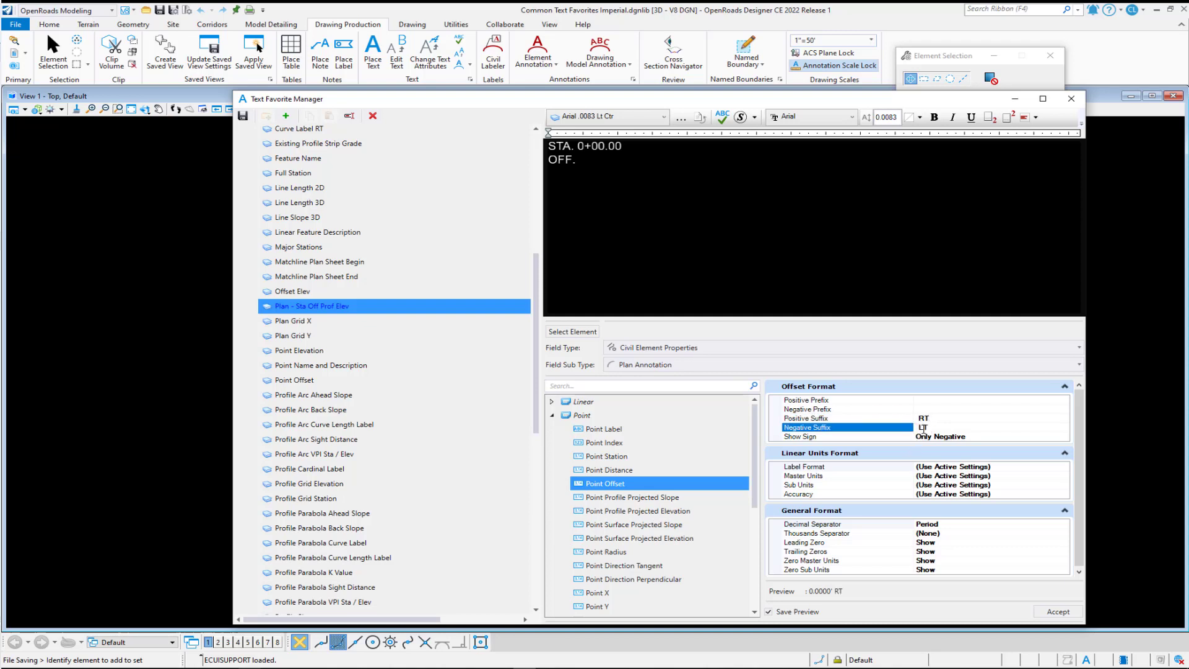
# Step: Set the offset to never show a sign, label in master units, with comma thousands separator
pyautogui.click(842, 435)
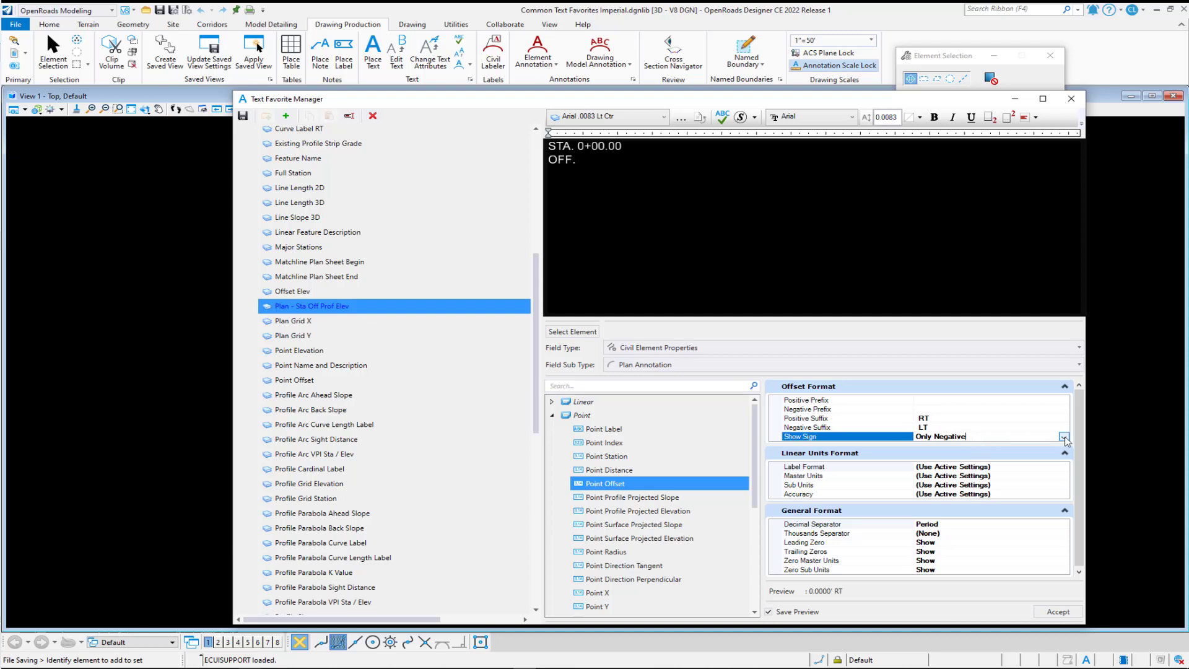
pyautogui.click(1063, 436)
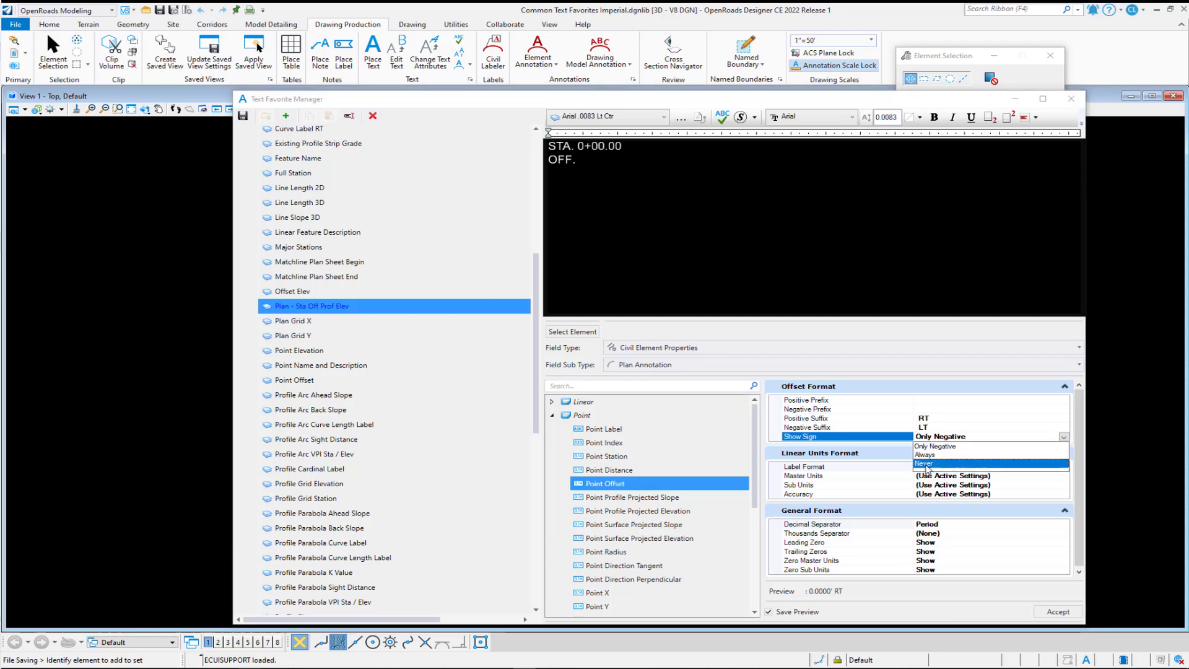
pyautogui.click(925, 463)
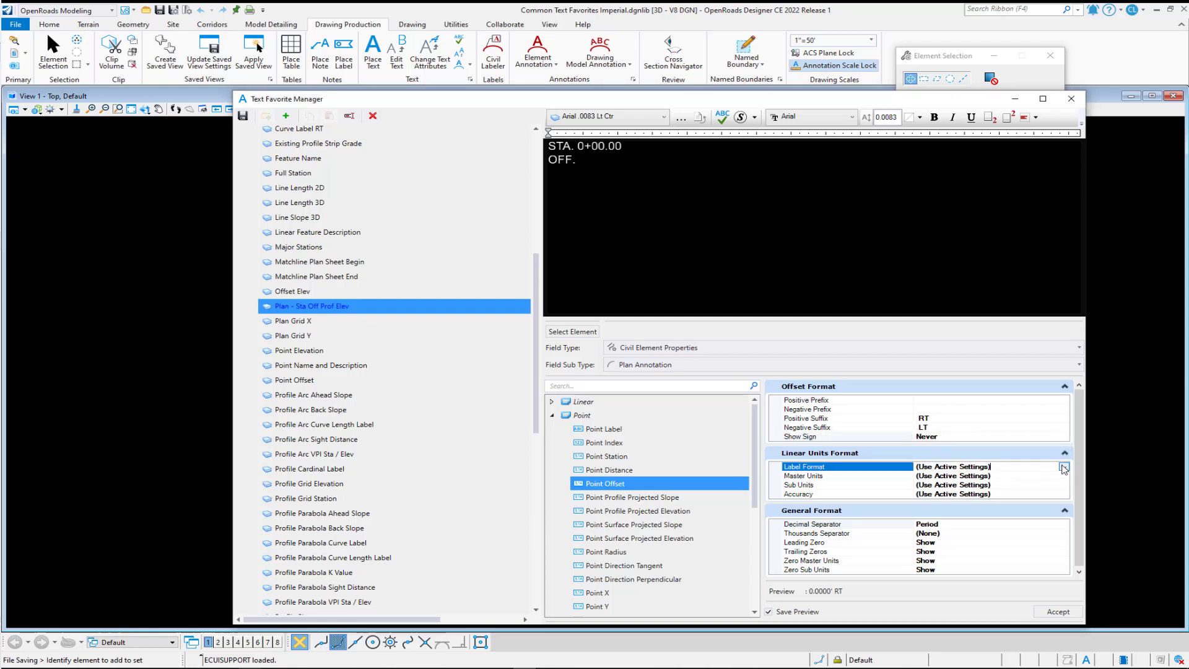
pyautogui.click(1063, 466)
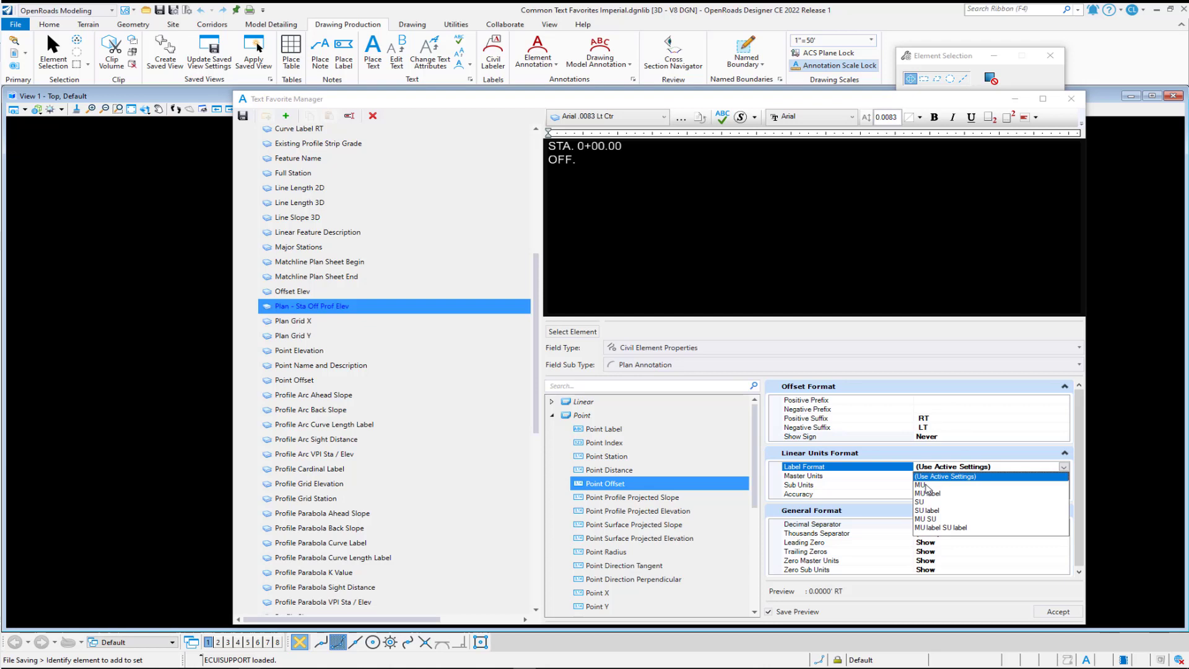
pyautogui.click(924, 484)
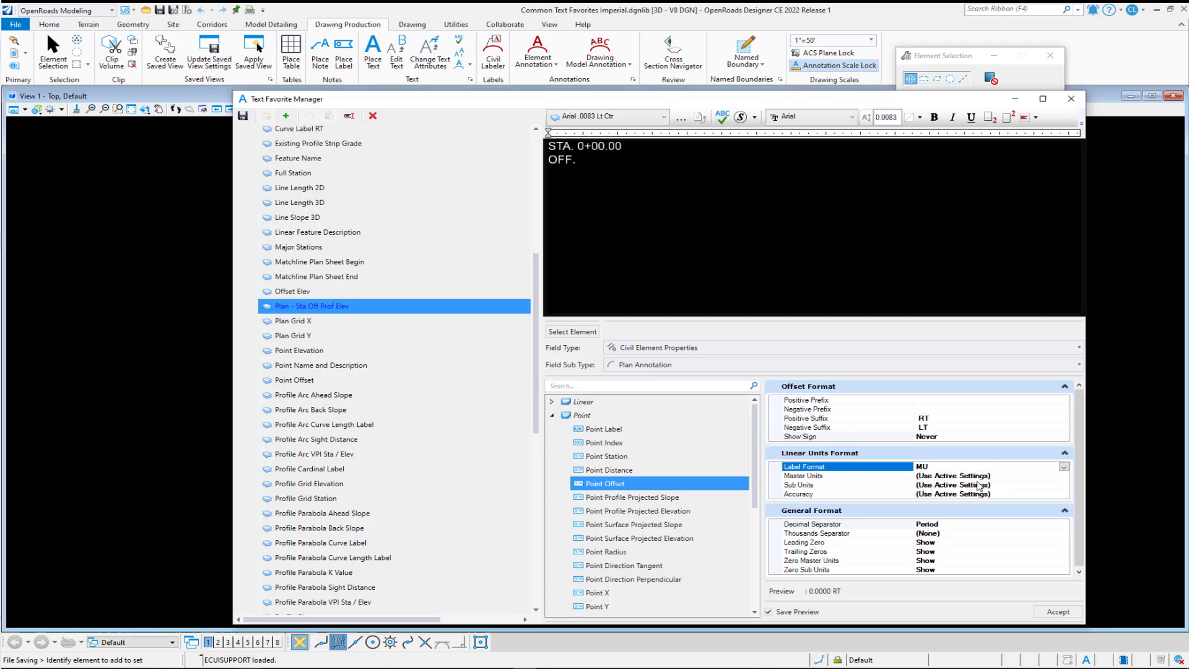
pyautogui.click(1063, 476)
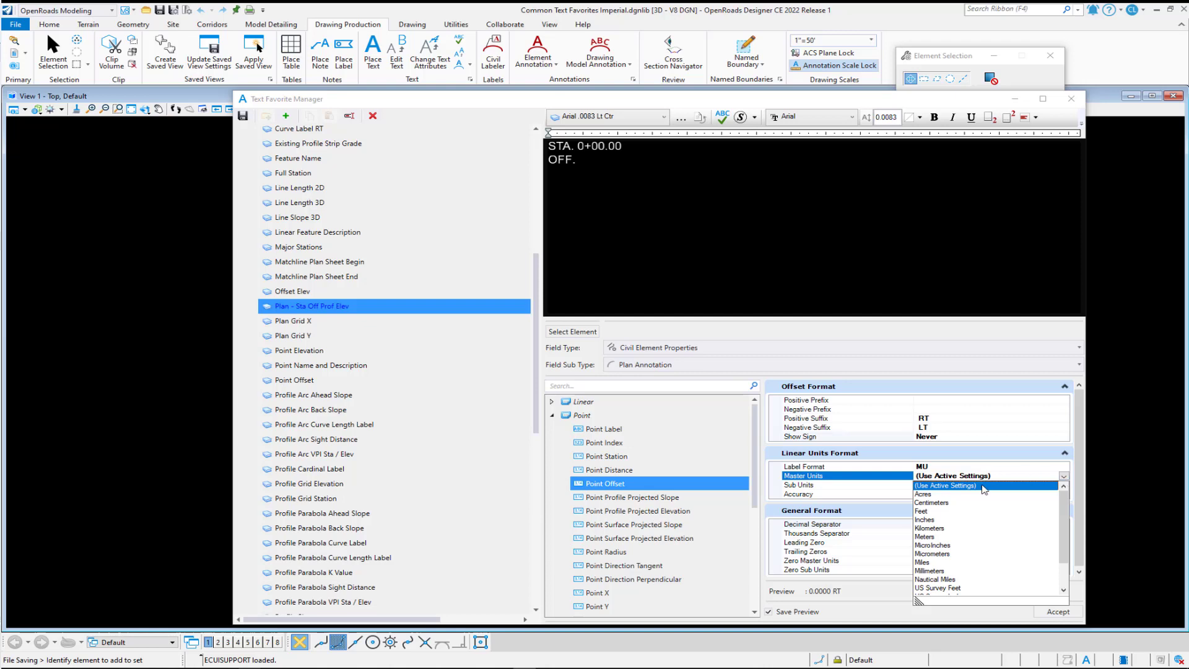
pyautogui.click(943, 486)
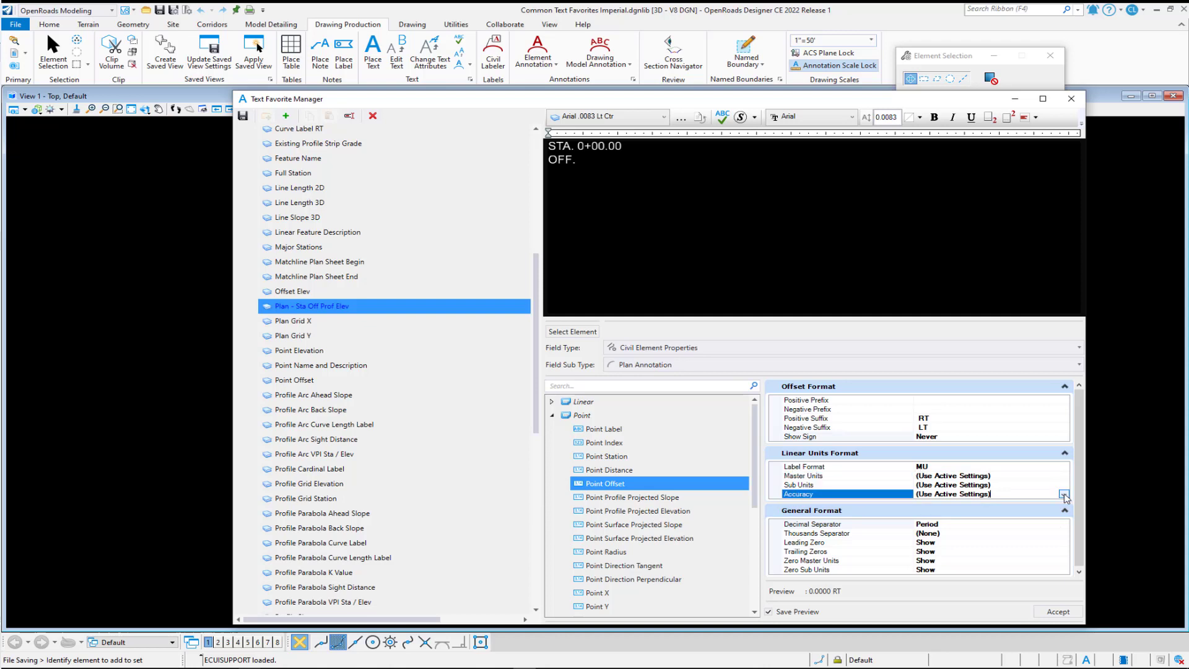
pyautogui.click(1064, 494)
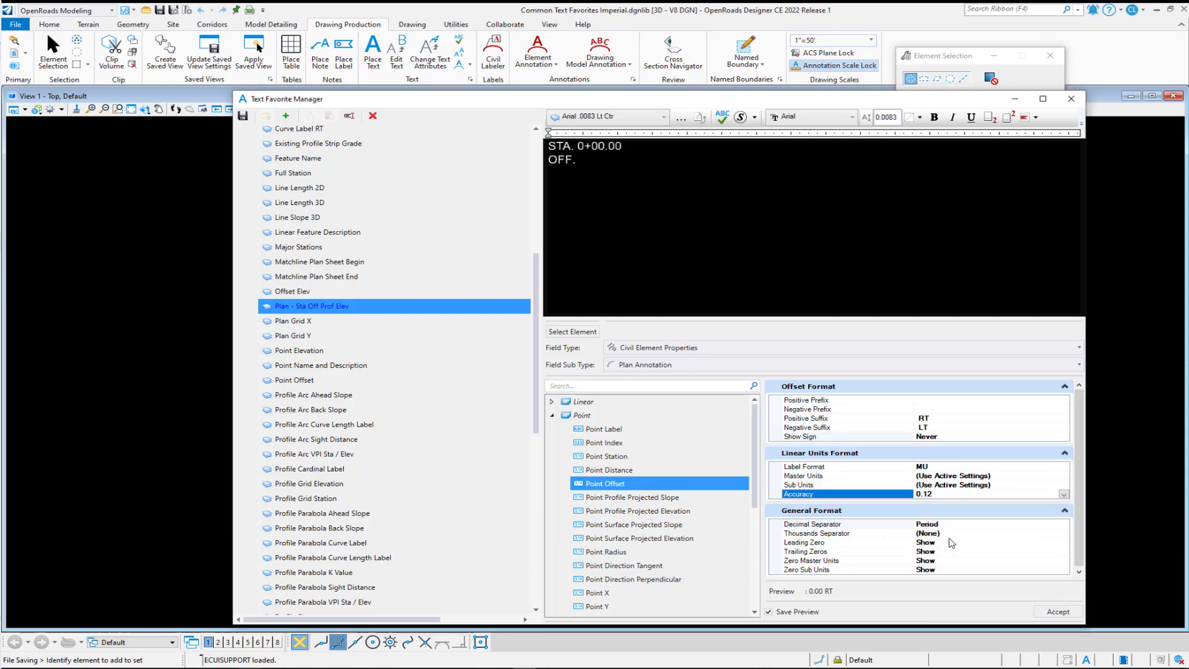
pyautogui.click(816, 532)
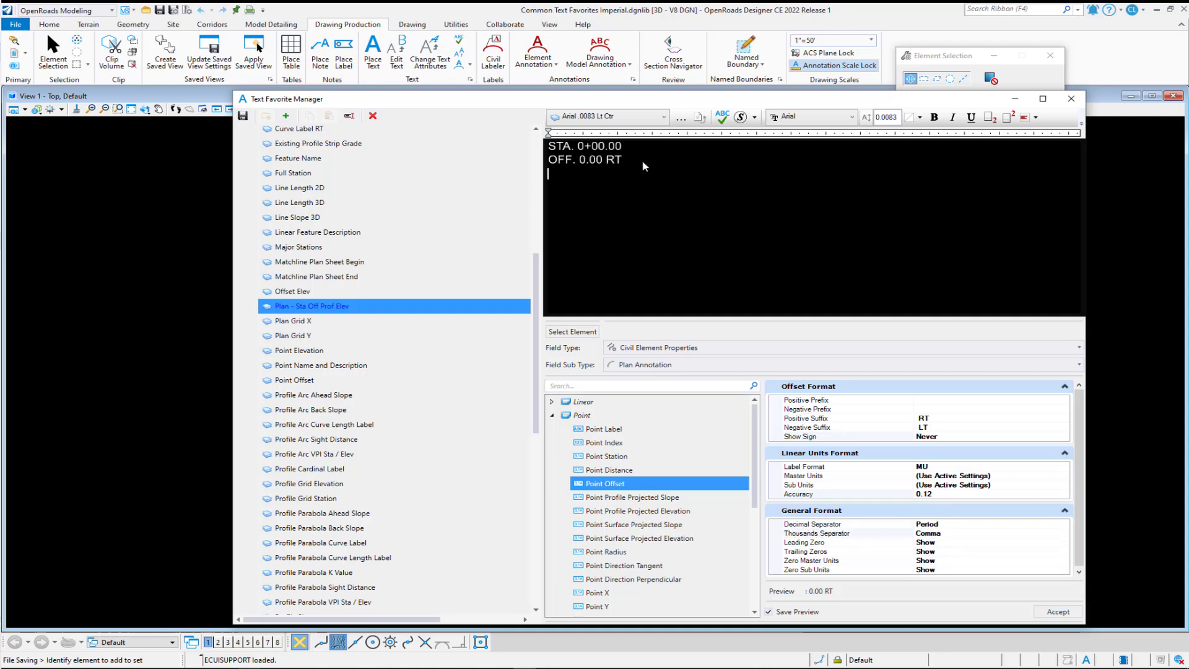
# Step: Start the 'EL.' line and set Profile Elevation in master units at two decimals
pyautogui.write('EL.')
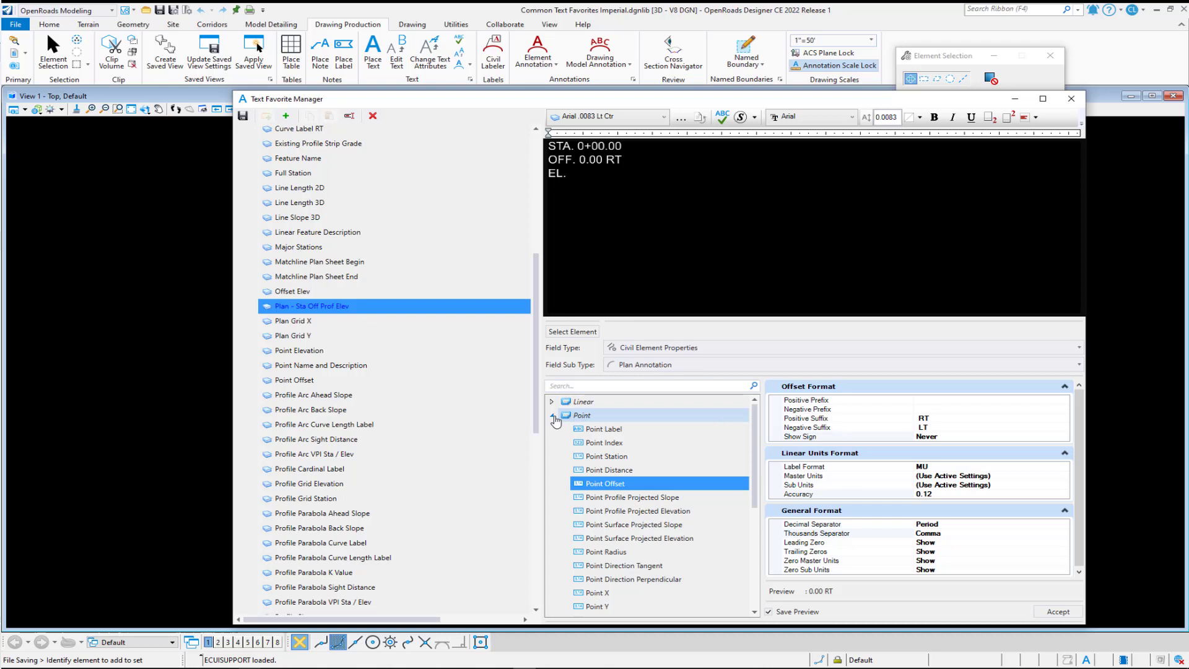
pyautogui.click(554, 415)
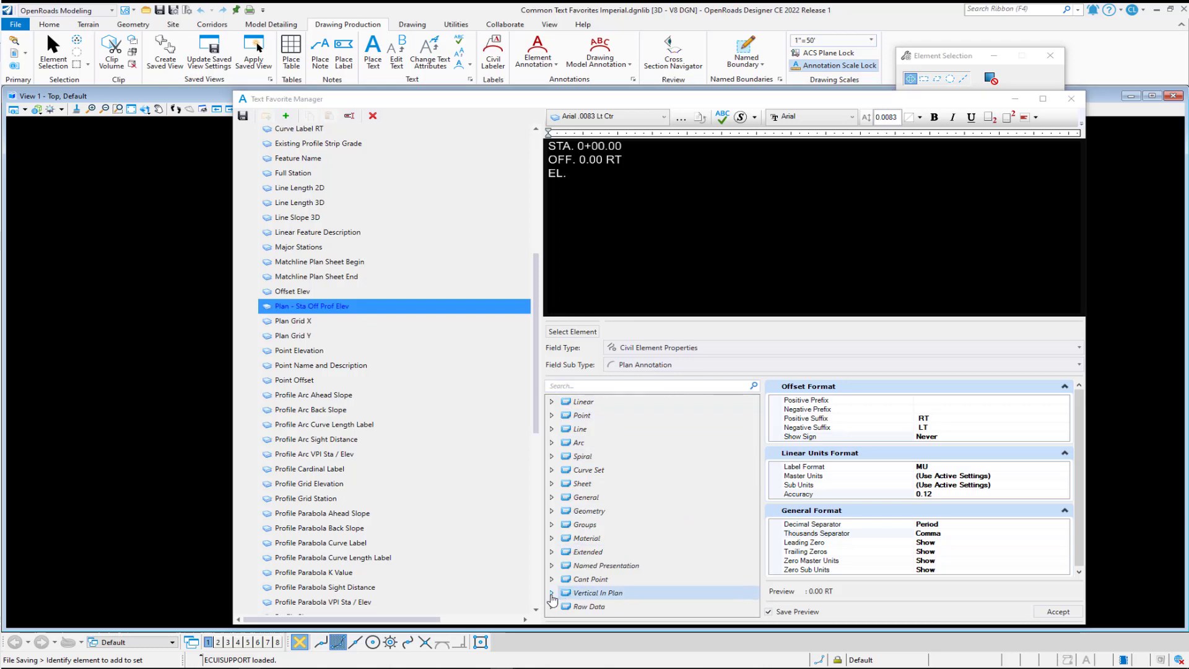
pyautogui.click(551, 592)
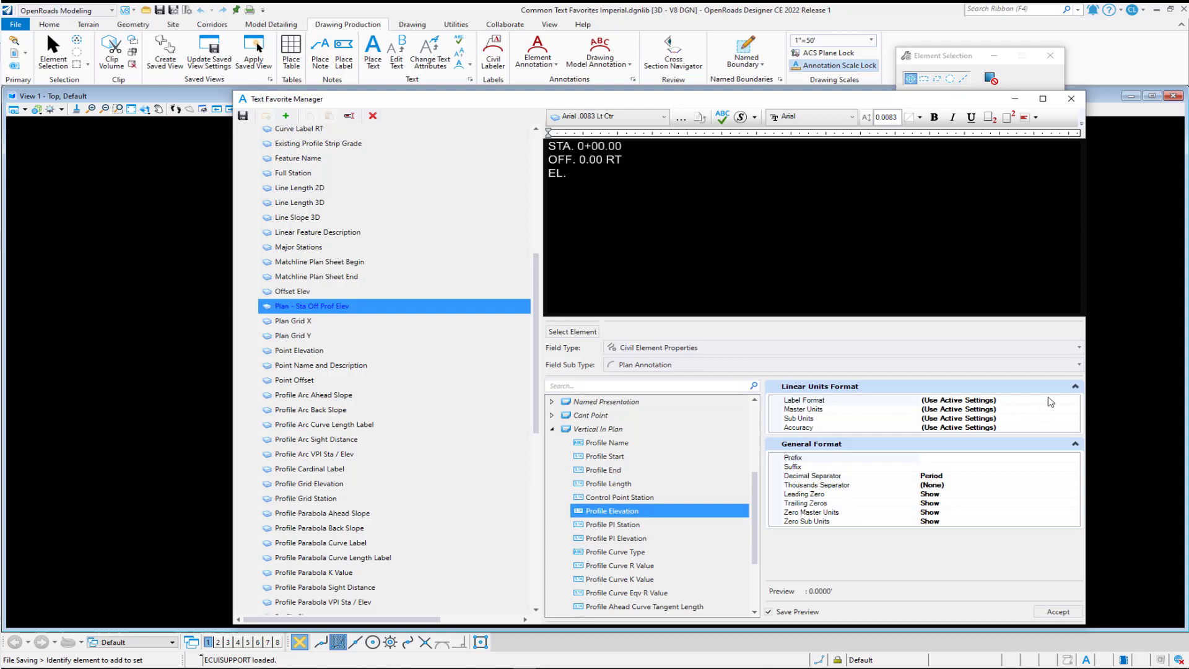
pyautogui.click(805, 399)
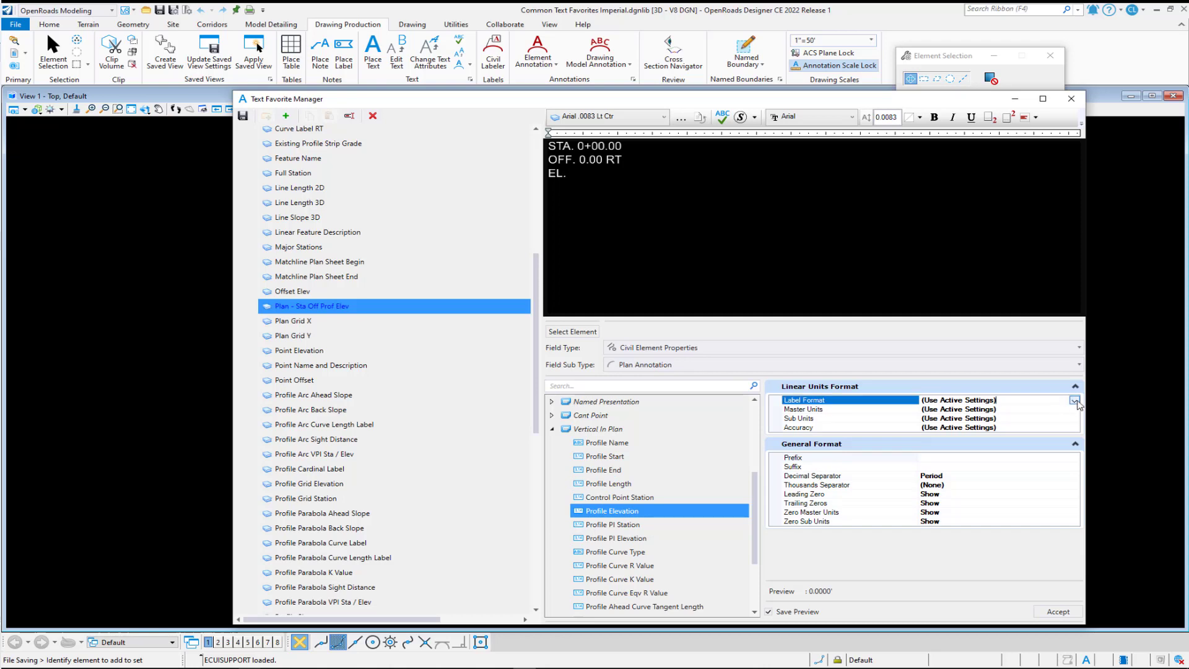
pyautogui.click(1074, 399)
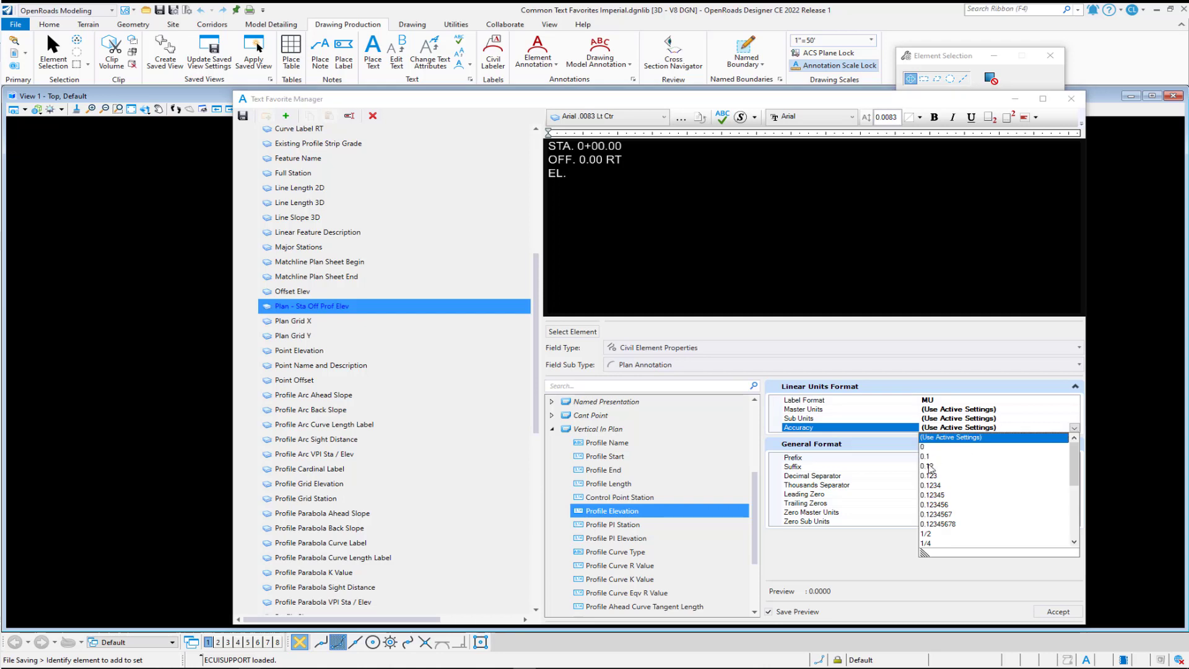
pyautogui.click(932, 476)
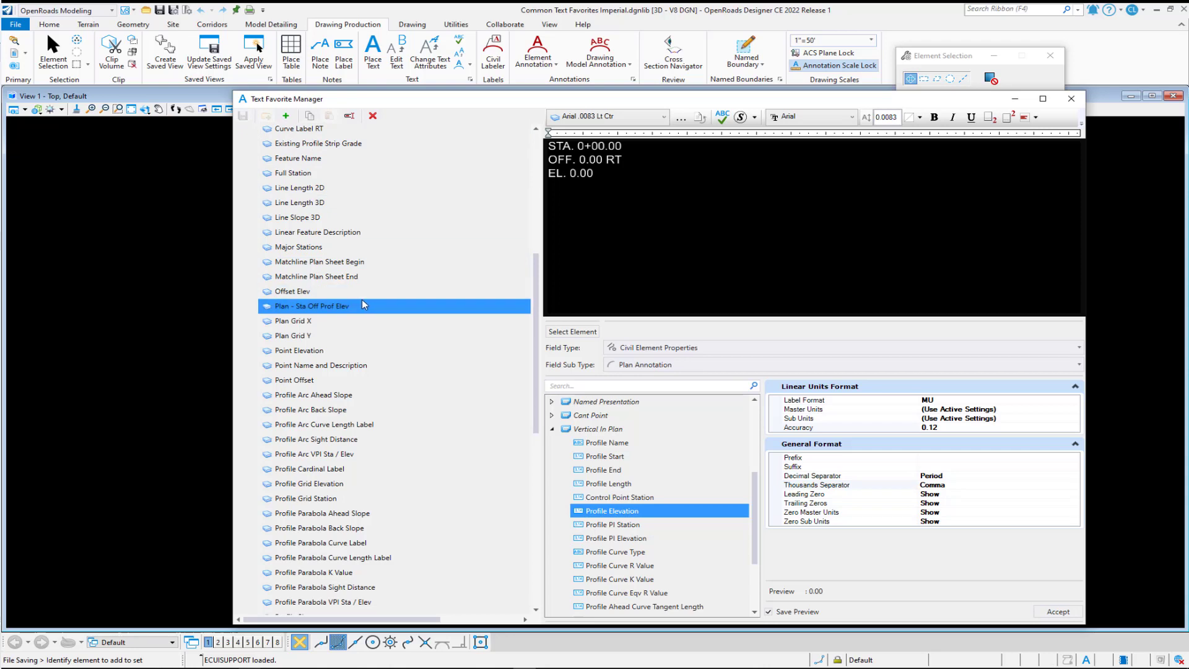
pyautogui.moveTo(352, 311)
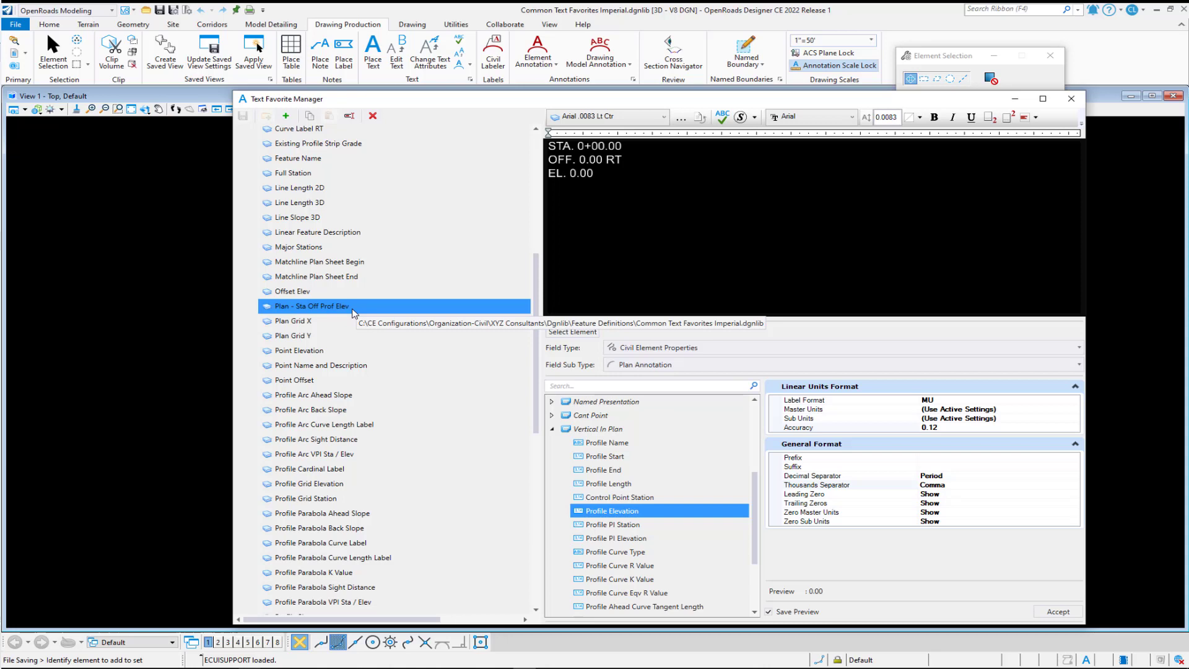
pyautogui.moveTo(1111, 291)
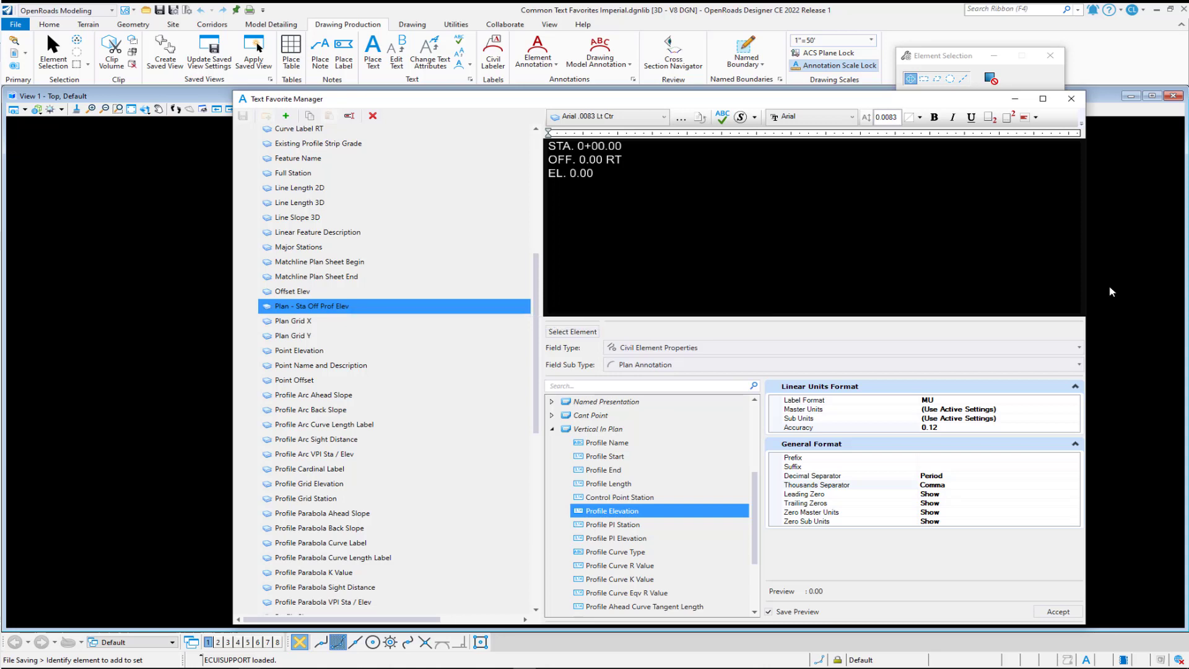